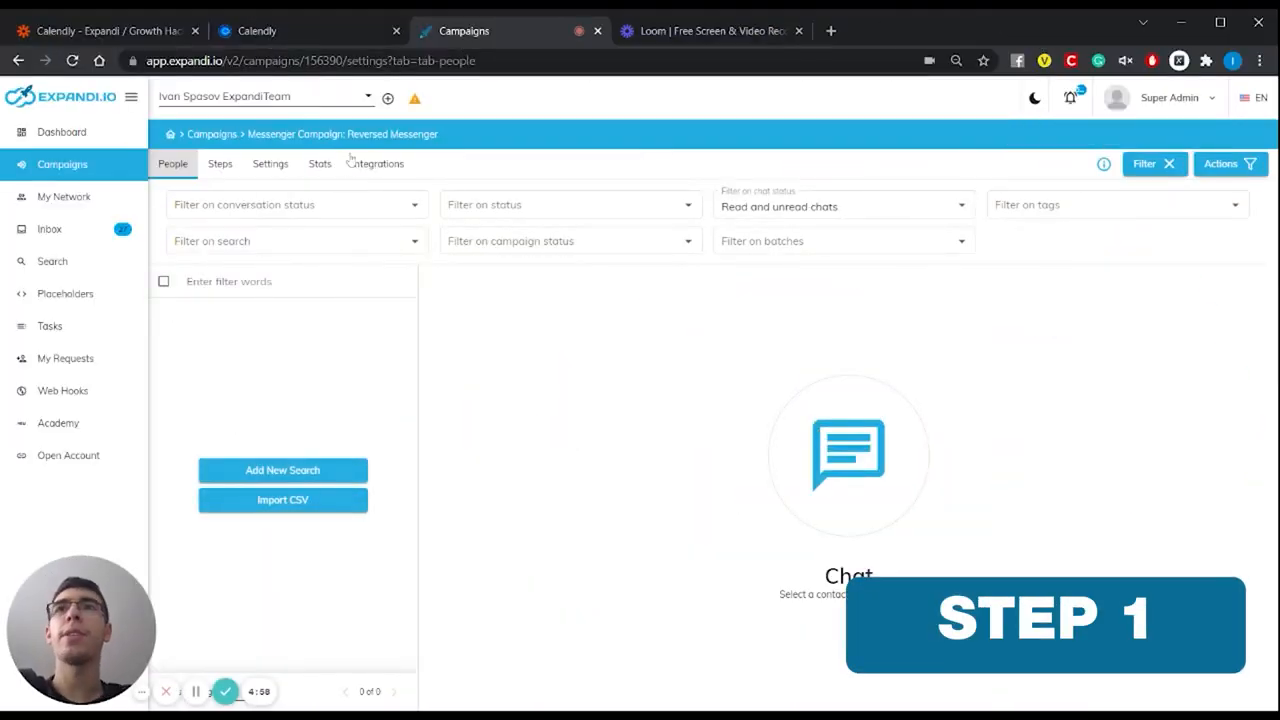
- Show the campaign's webhook integration settings and select the pause campaign URL
{"action": "left_click", "coordinate": [377, 163]}
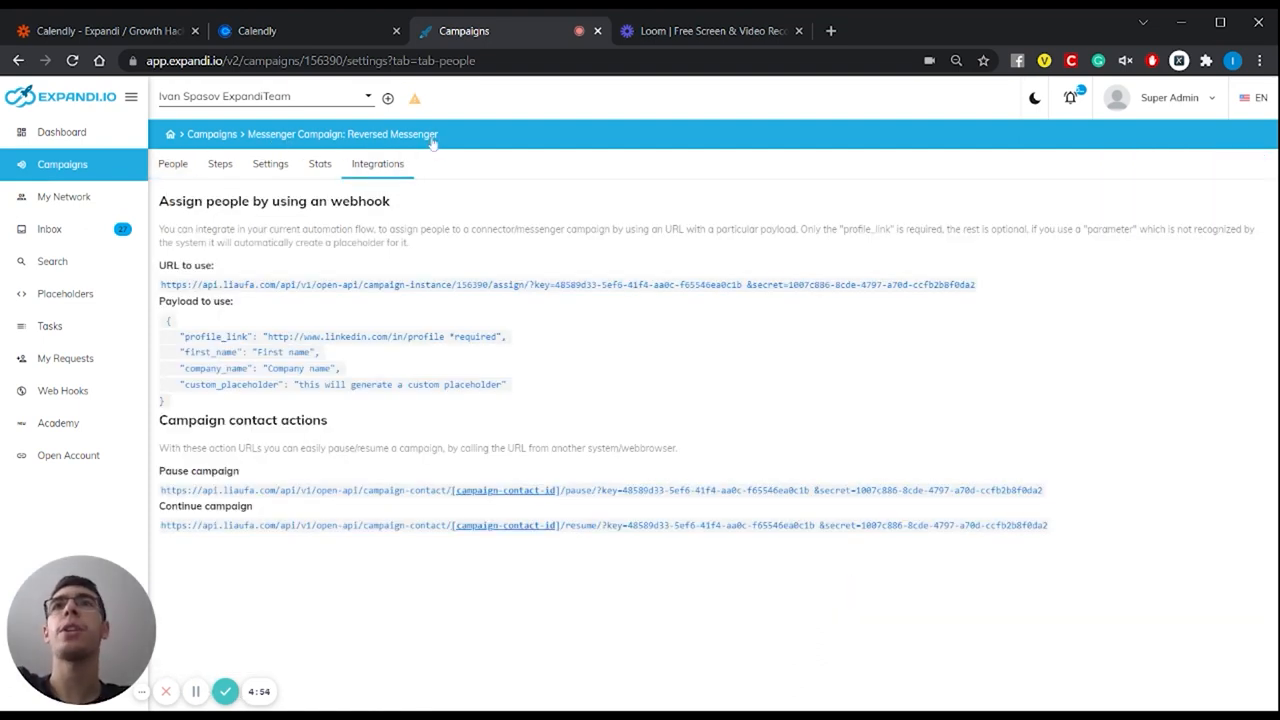
{"action": "mouse_move", "coordinate": [386, 186]}
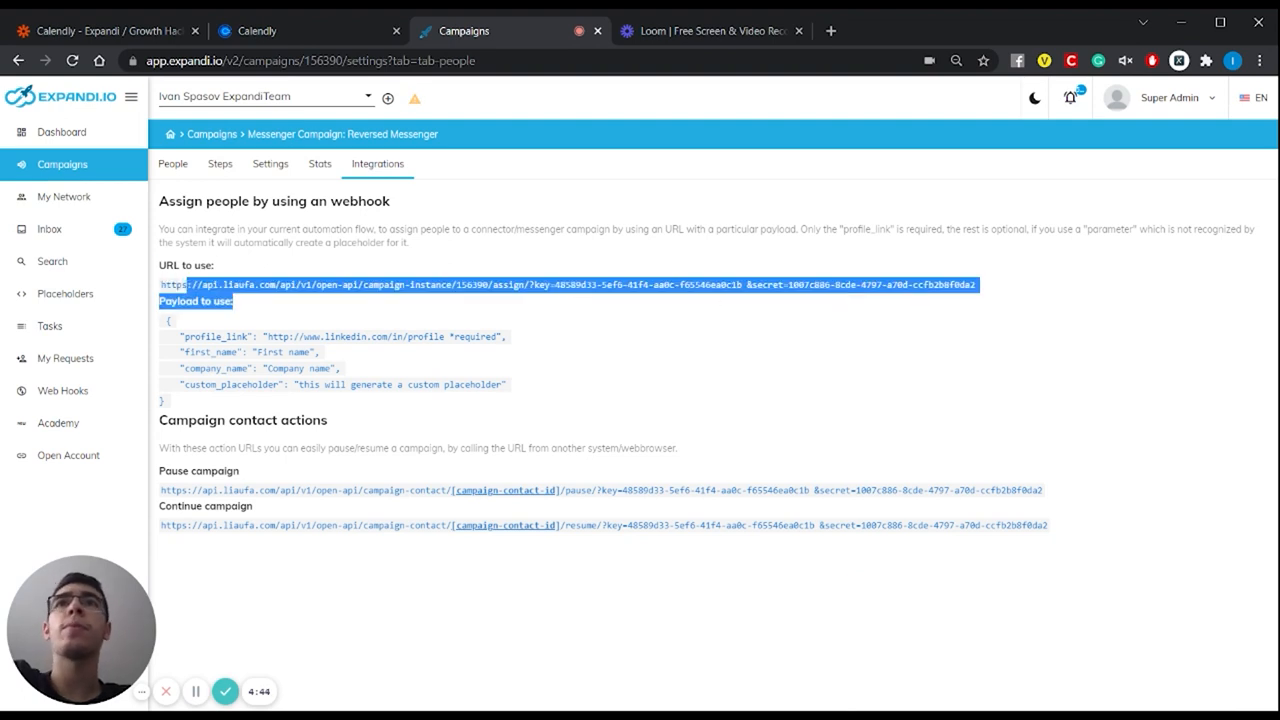
{"action": "mouse_move", "coordinate": [638, 305]}
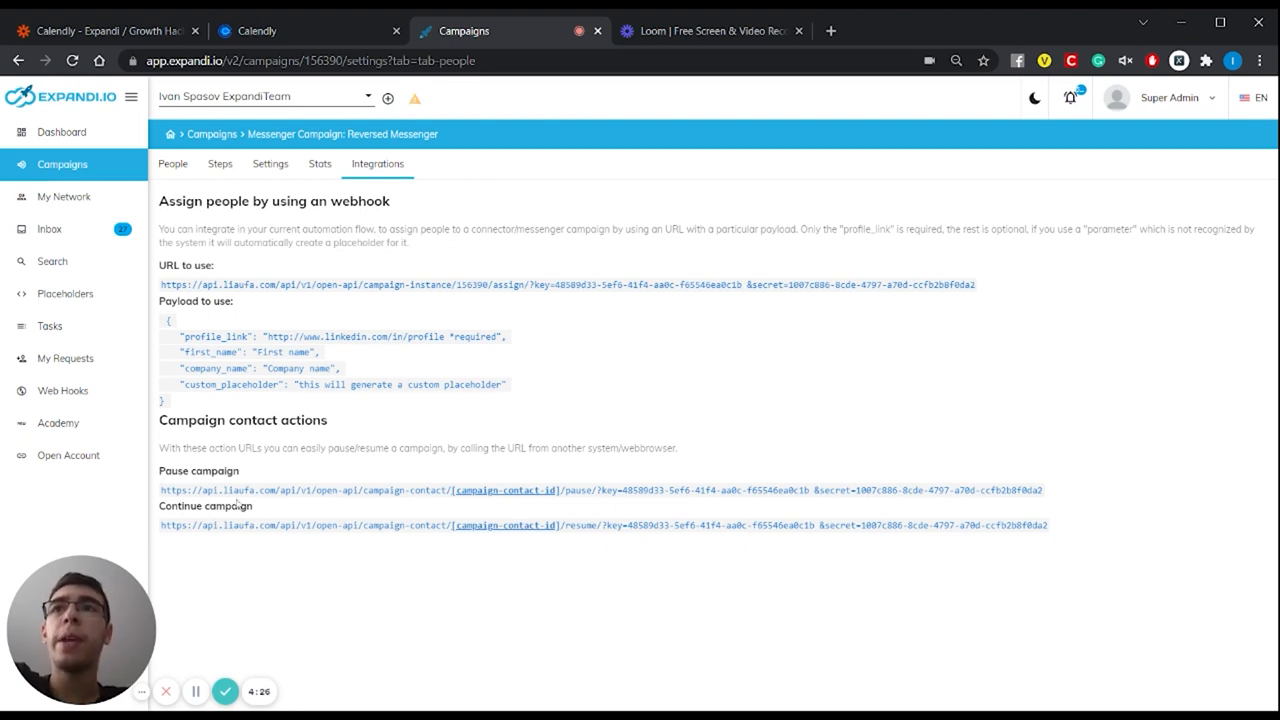
{"action": "left_click_drag", "start_coordinate": [192, 490], "coordinate": [437, 490]}
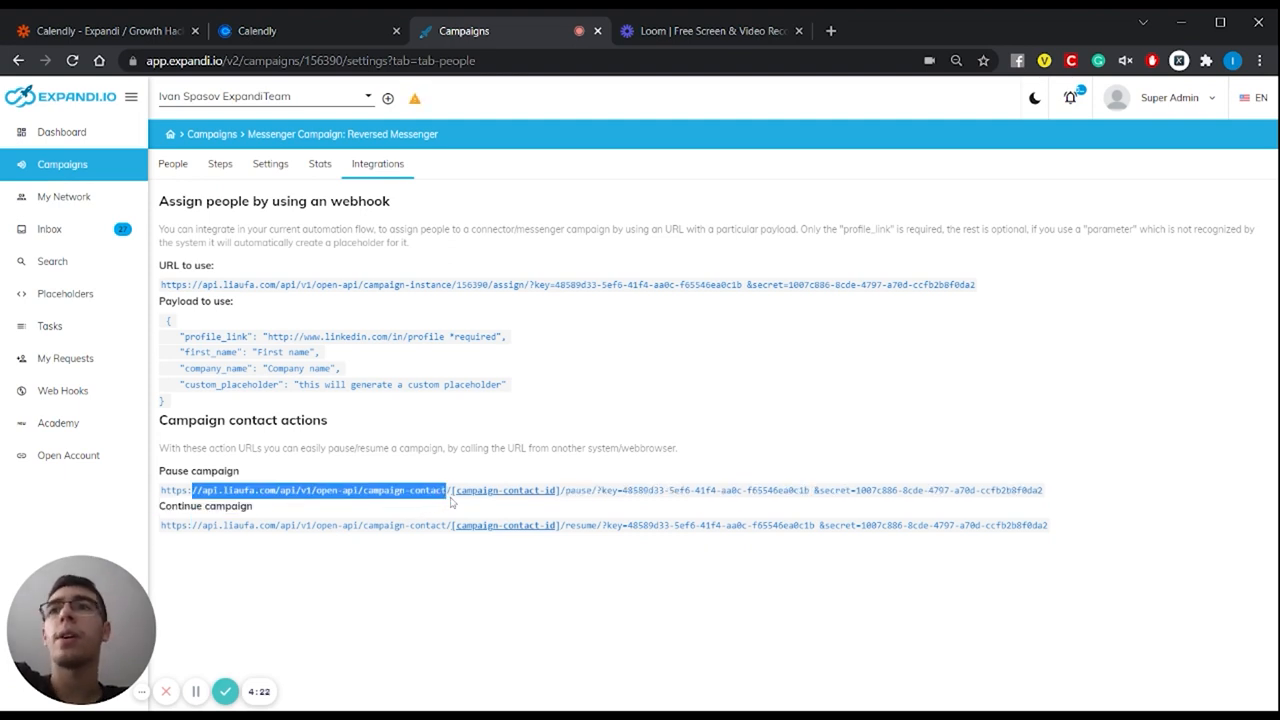
{"action": "double_click", "coordinate": [517, 490]}
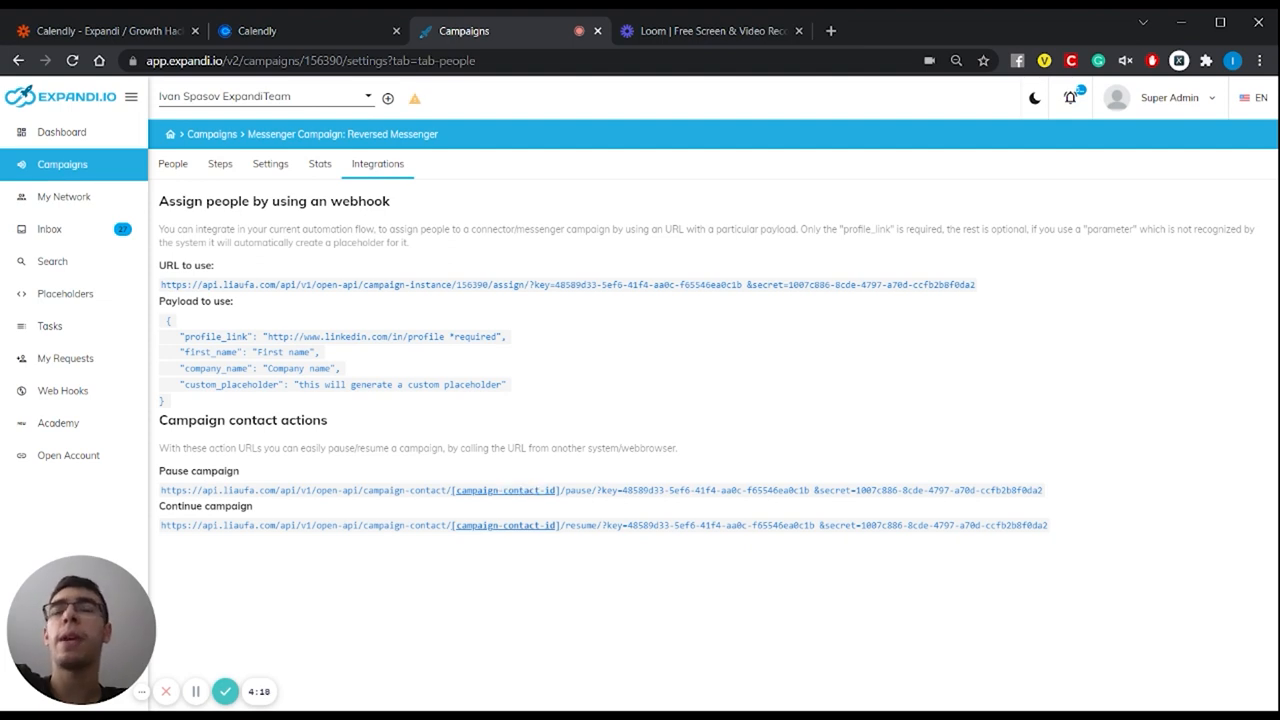
{"action": "mouse_move", "coordinate": [480, 485]}
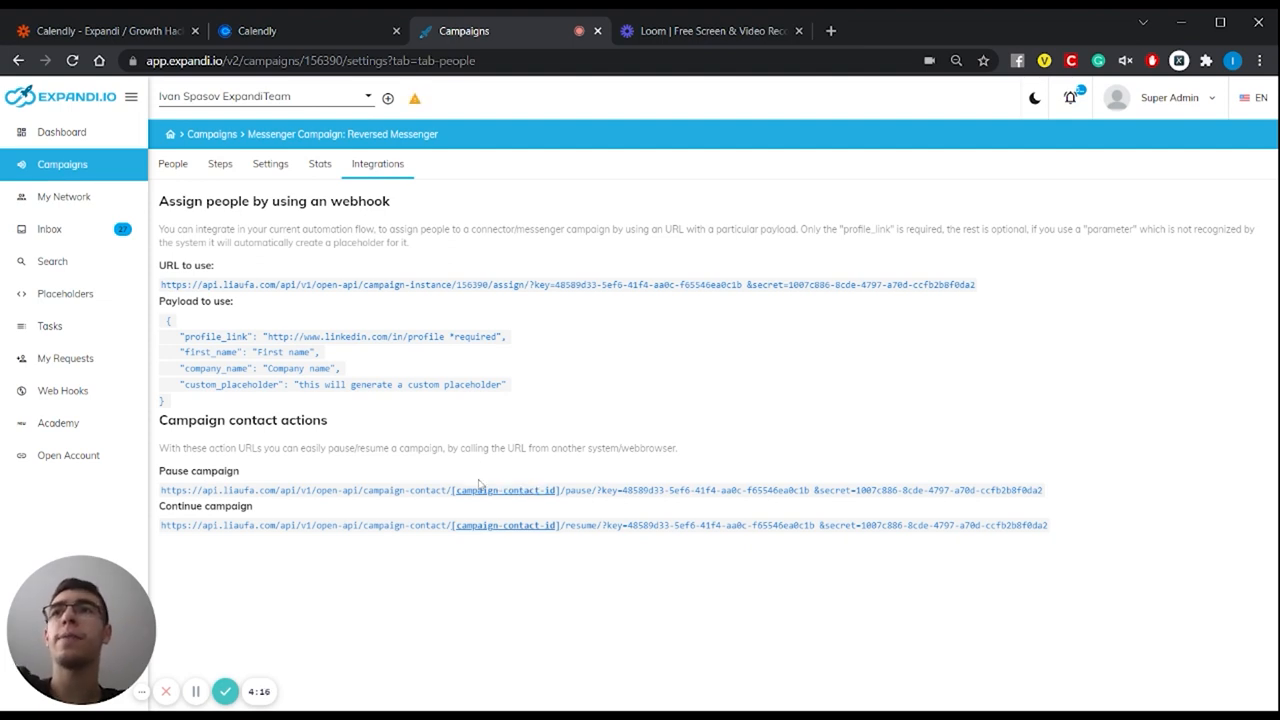
{"action": "mouse_move", "coordinate": [220, 632]}
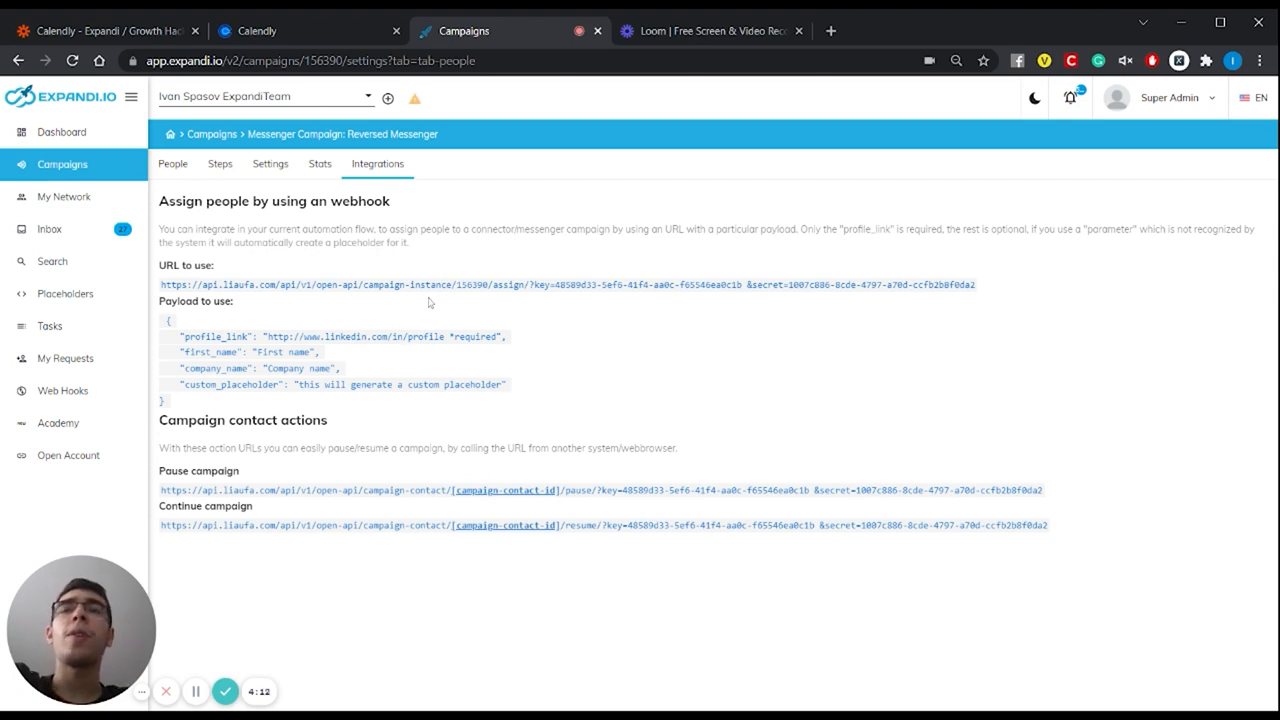
{"action": "mouse_move", "coordinate": [434, 319]}
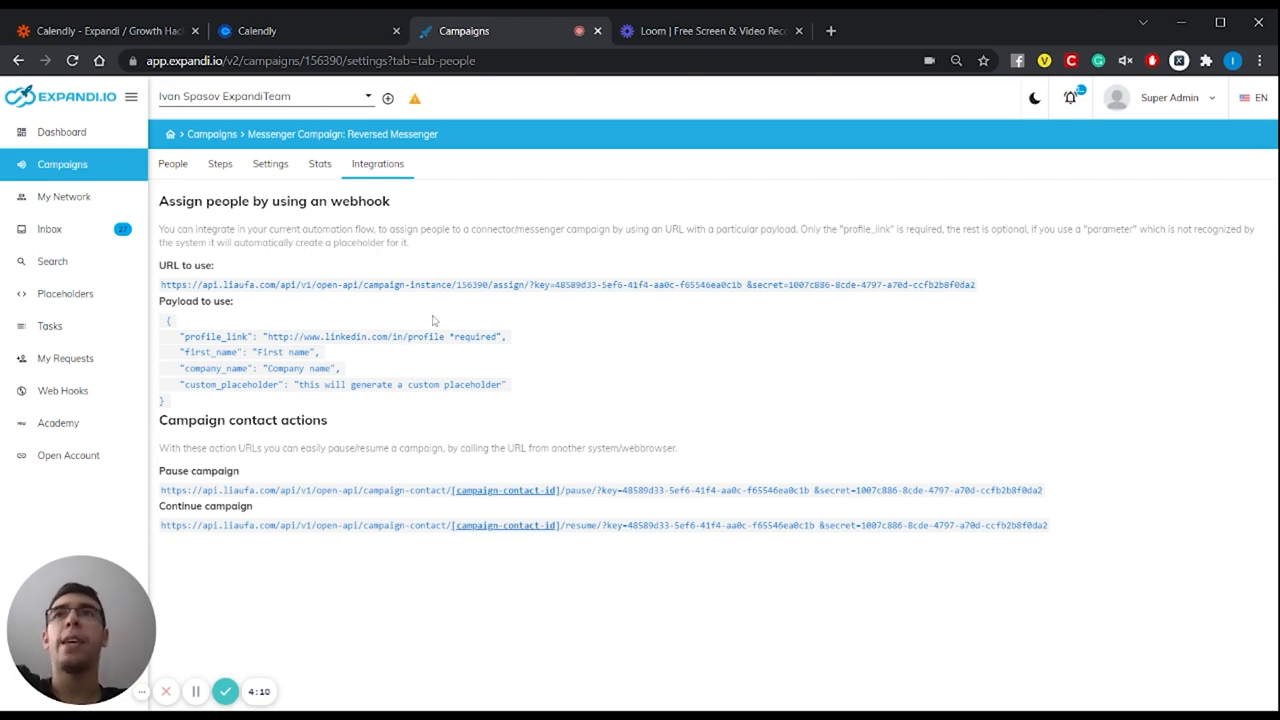
{"action": "mouse_move", "coordinate": [431, 299]}
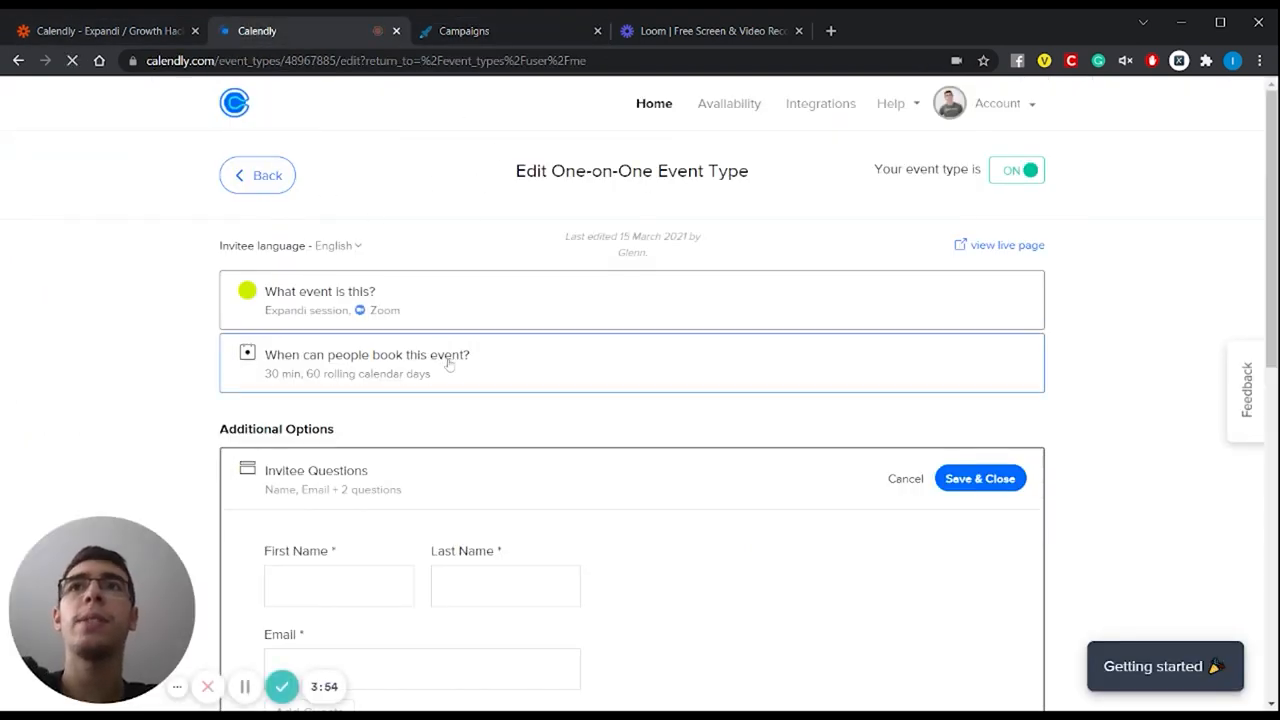
- Open the Expandi session event type and scroll its invitee questions to the LinkedIn URL
{"action": "left_click", "coordinate": [257, 174]}
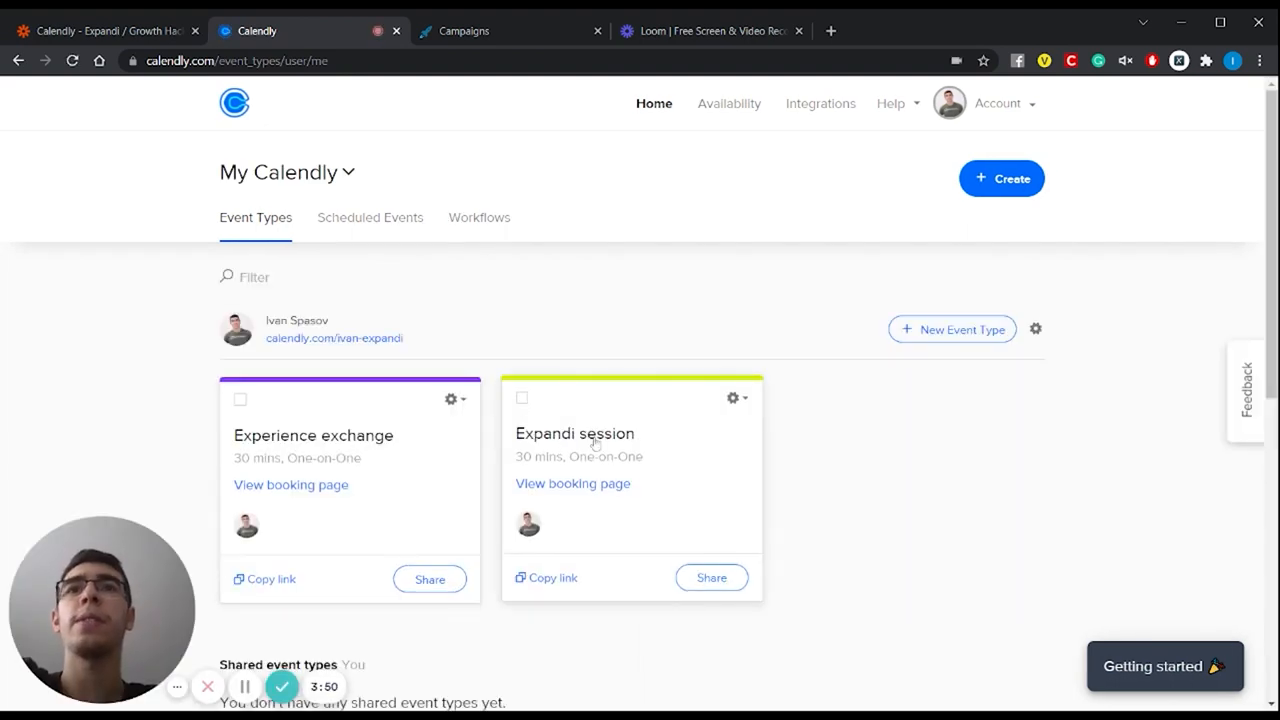
{"action": "mouse_move", "coordinate": [620, 464]}
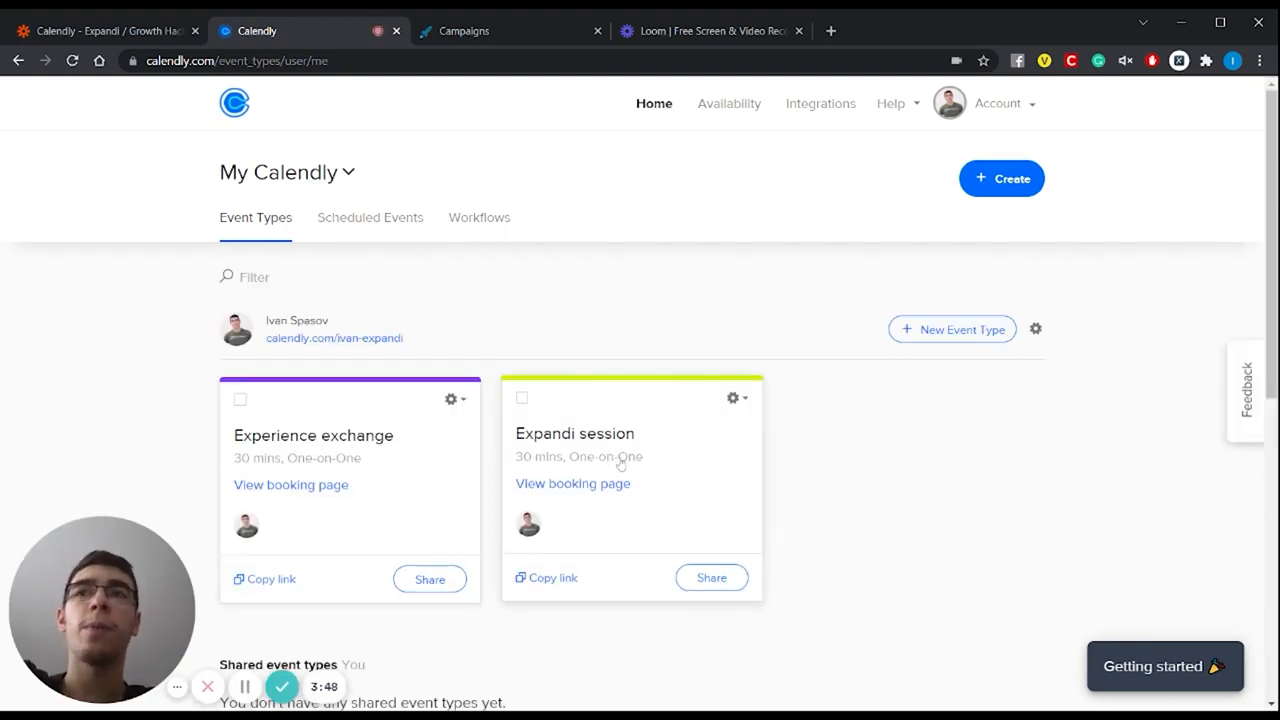
{"action": "left_click", "coordinate": [574, 433]}
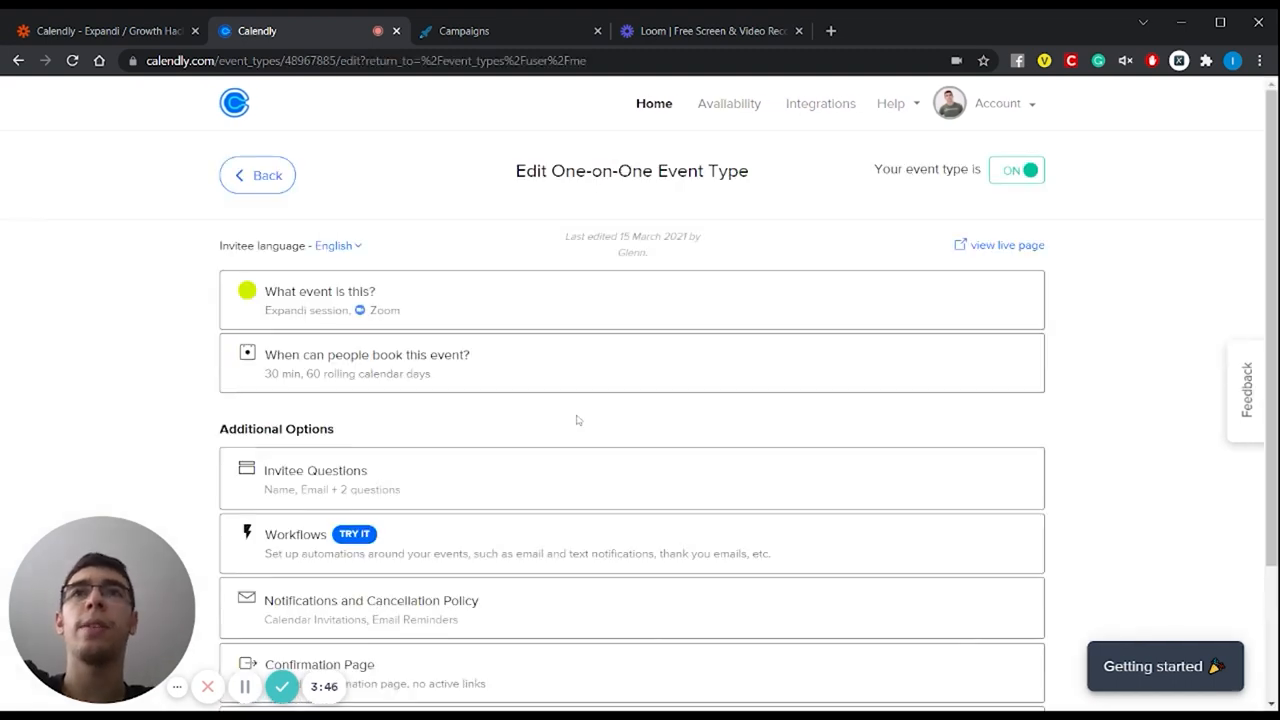
{"action": "left_click", "coordinate": [315, 470]}
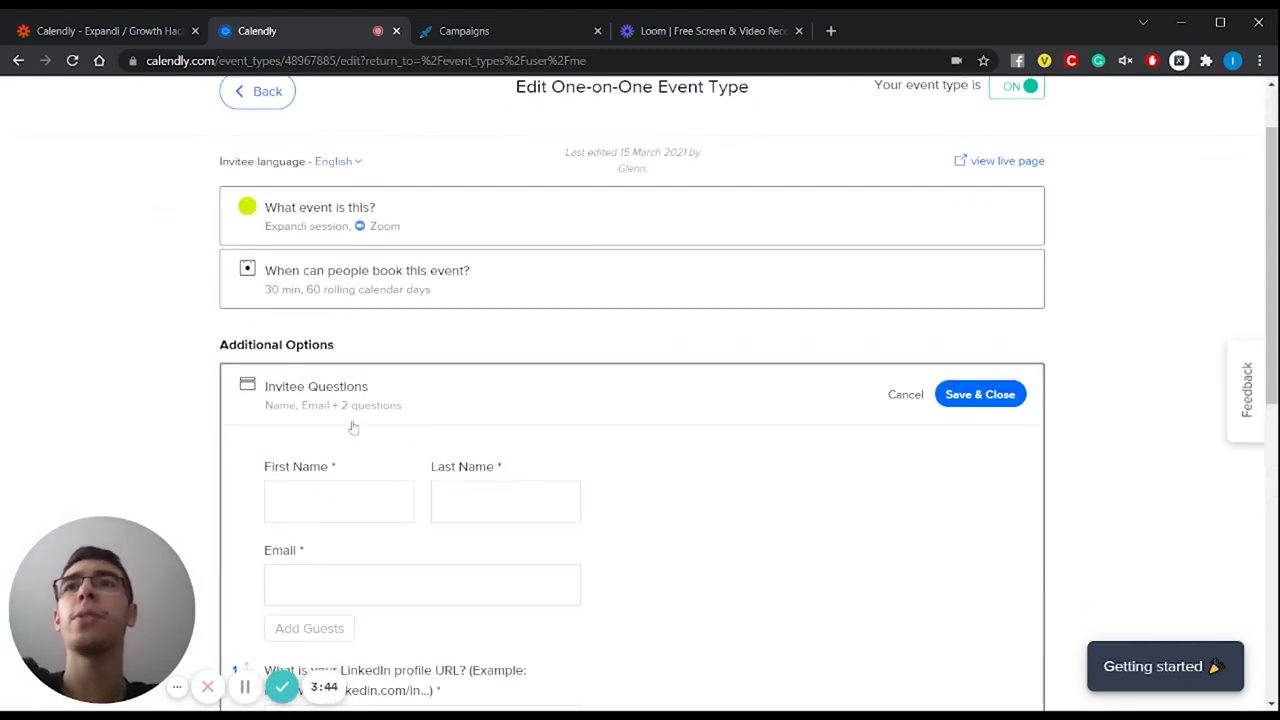
{"action": "scroll", "scroll_direction": "down", "scroll_amount": 3}
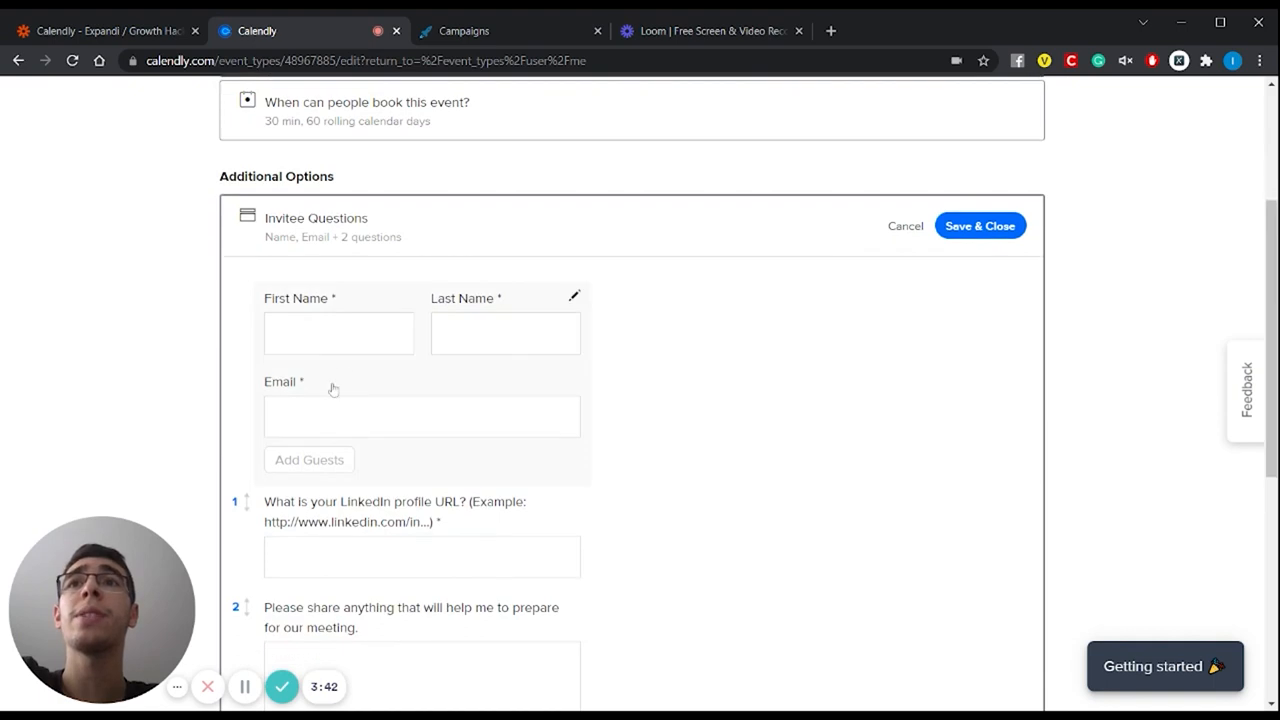
{"action": "scroll", "scroll_direction": "down", "scroll_amount": 3}
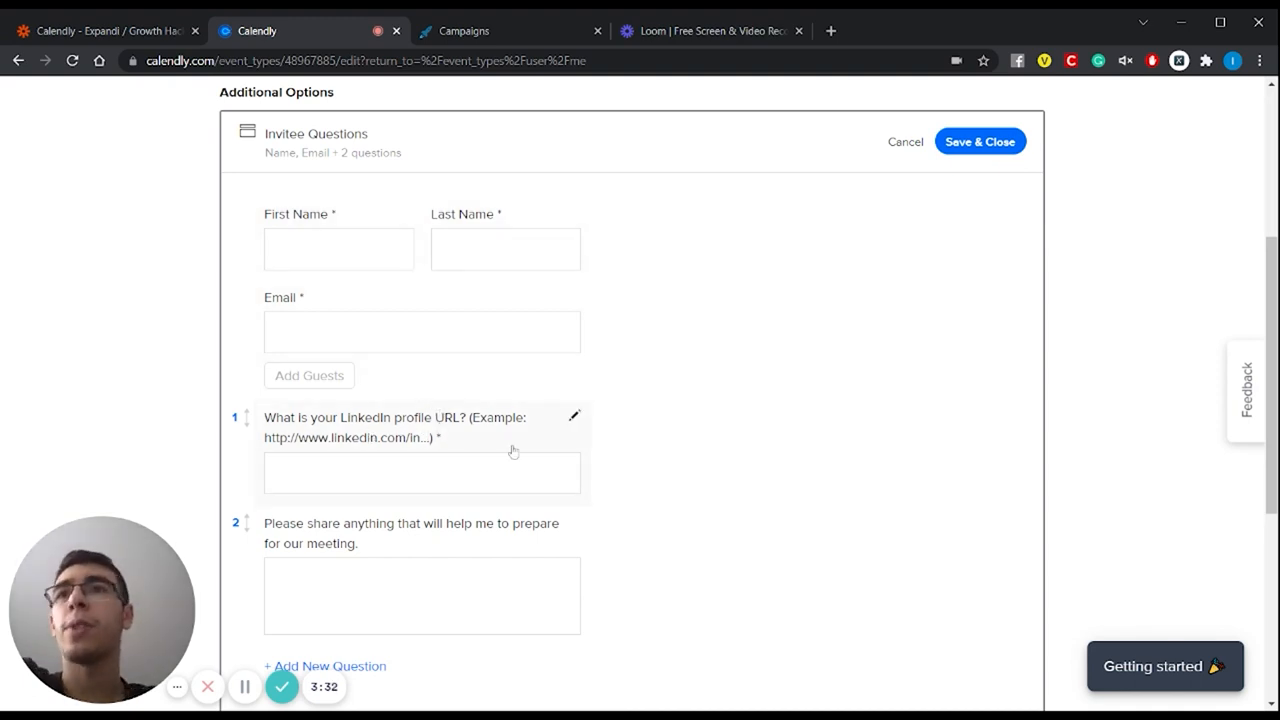
{"action": "scroll", "scroll_direction": "down", "scroll_amount": 3}
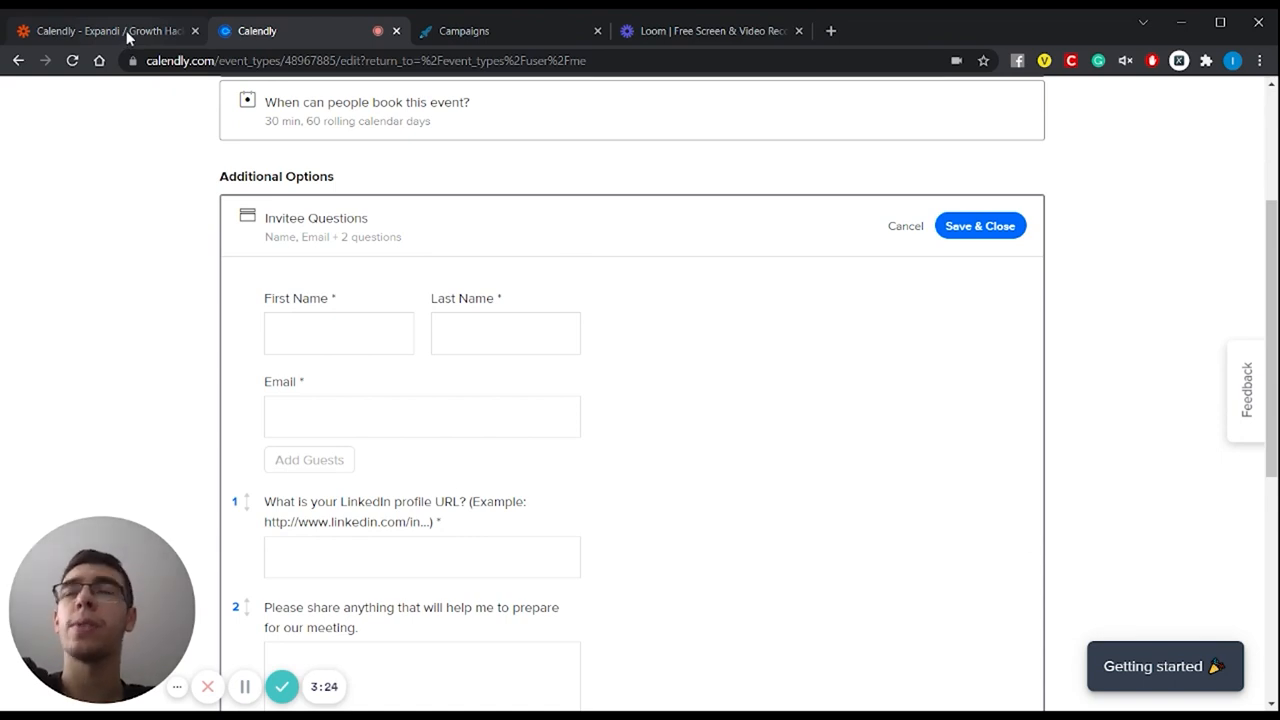
- Review the zap's Calendly Invitee Created trigger and its connected Calendly account
{"action": "left_click", "coordinate": [100, 31]}
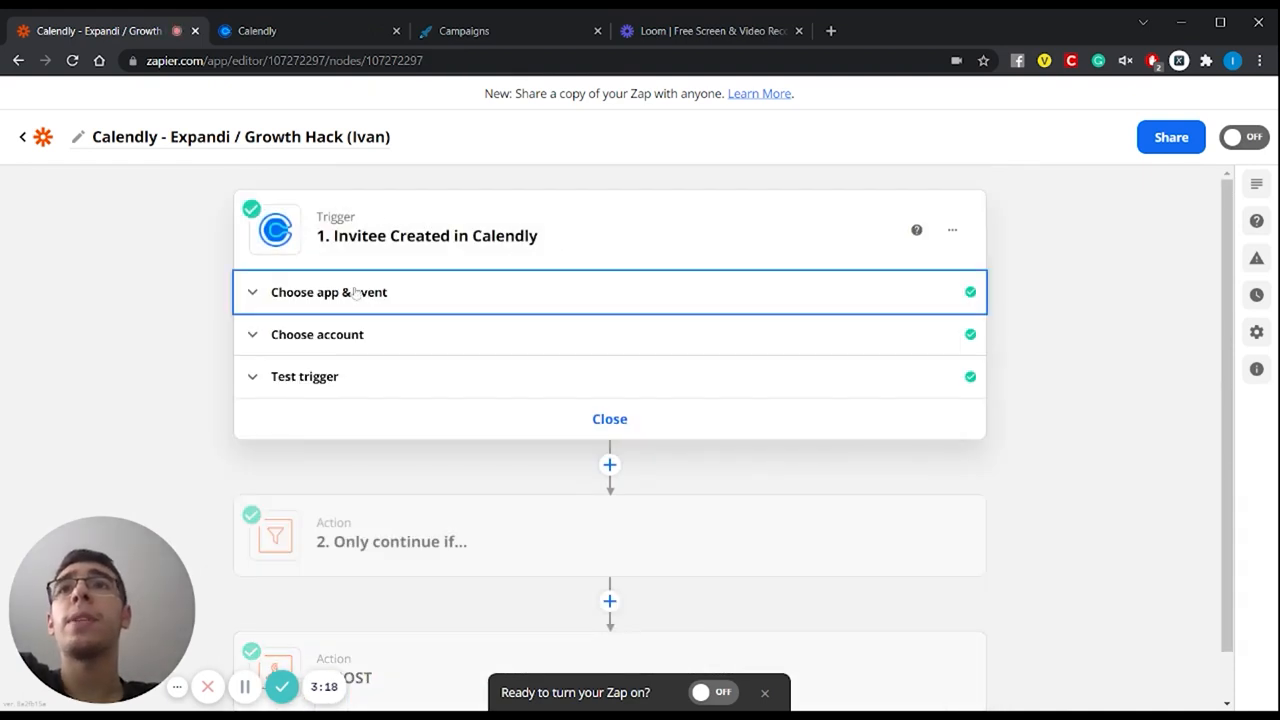
{"action": "left_click", "coordinate": [328, 292]}
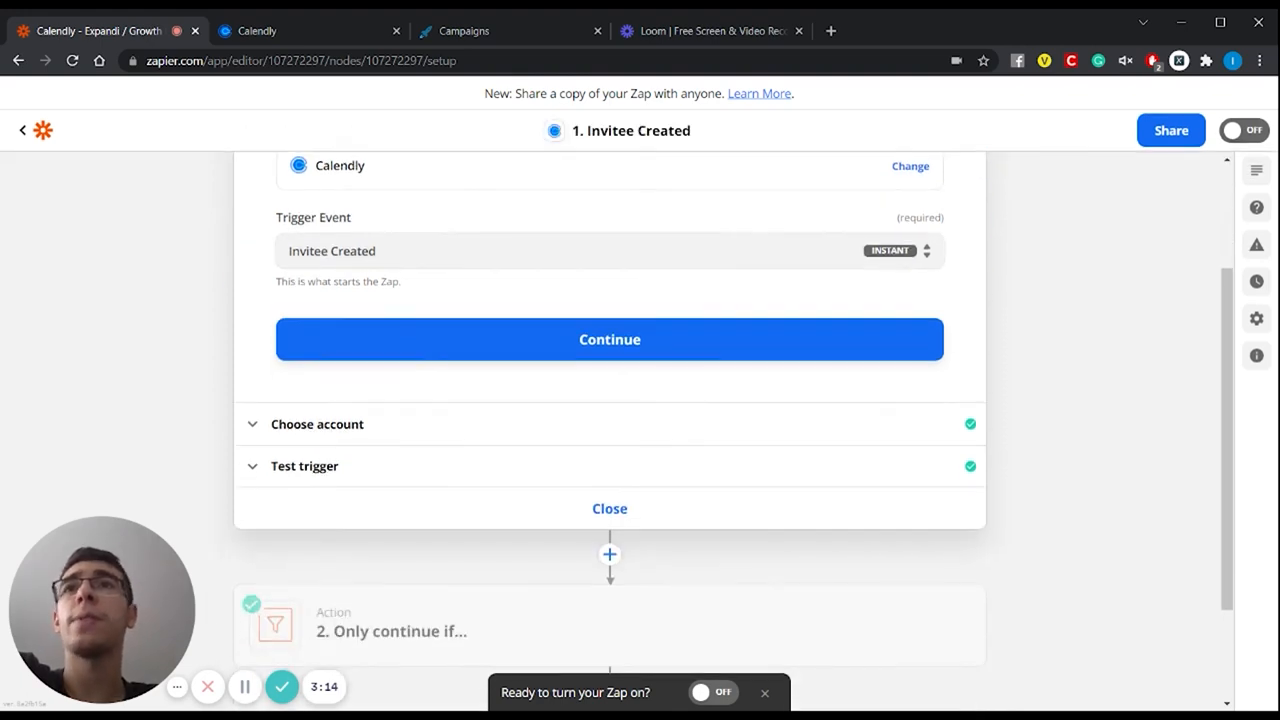
{"action": "left_click", "coordinate": [317, 424]}
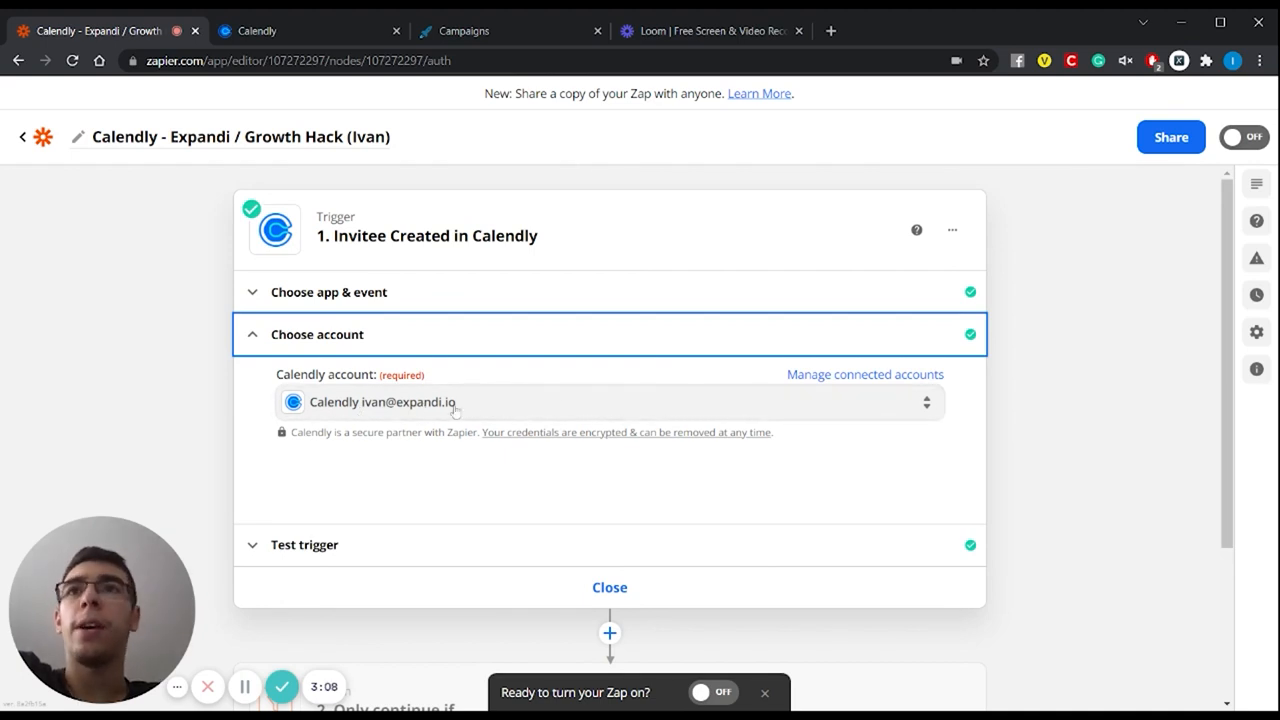
{"action": "scroll", "scroll_direction": "down", "scroll_amount": 3}
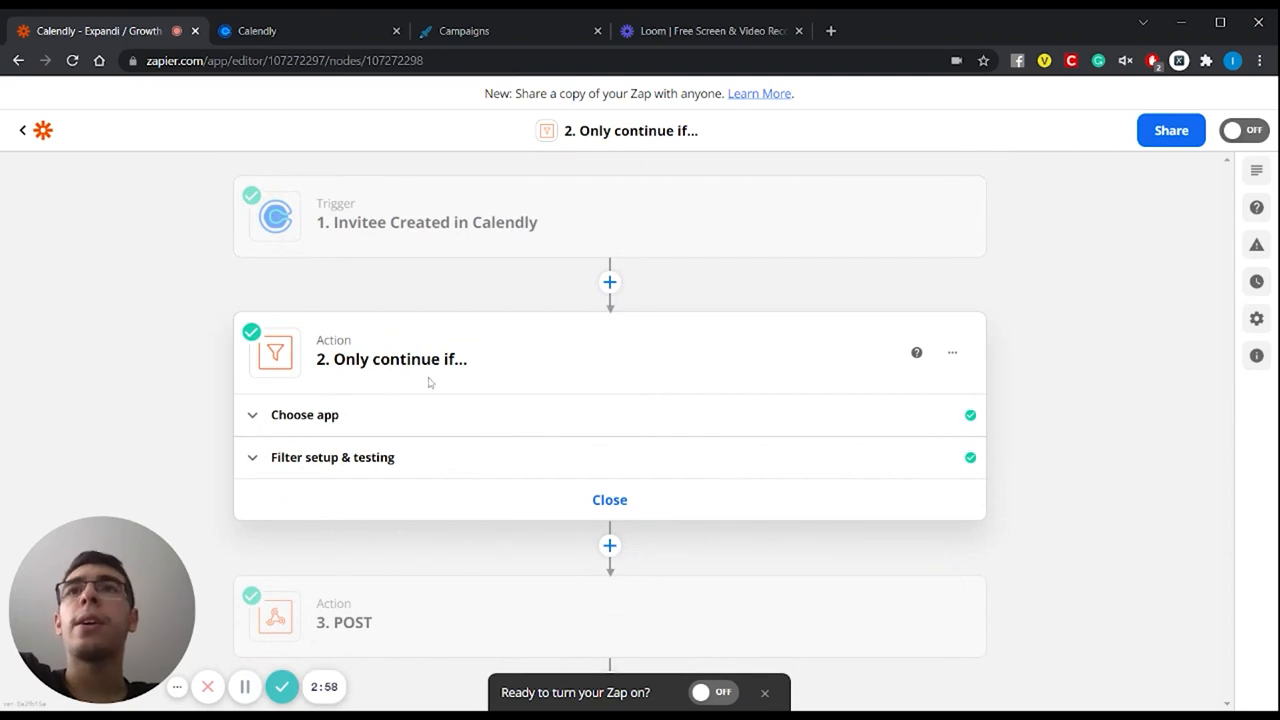
- Review the filter condition: event type name starts with 'Expandi Session'
{"action": "left_click", "coordinate": [304, 414]}
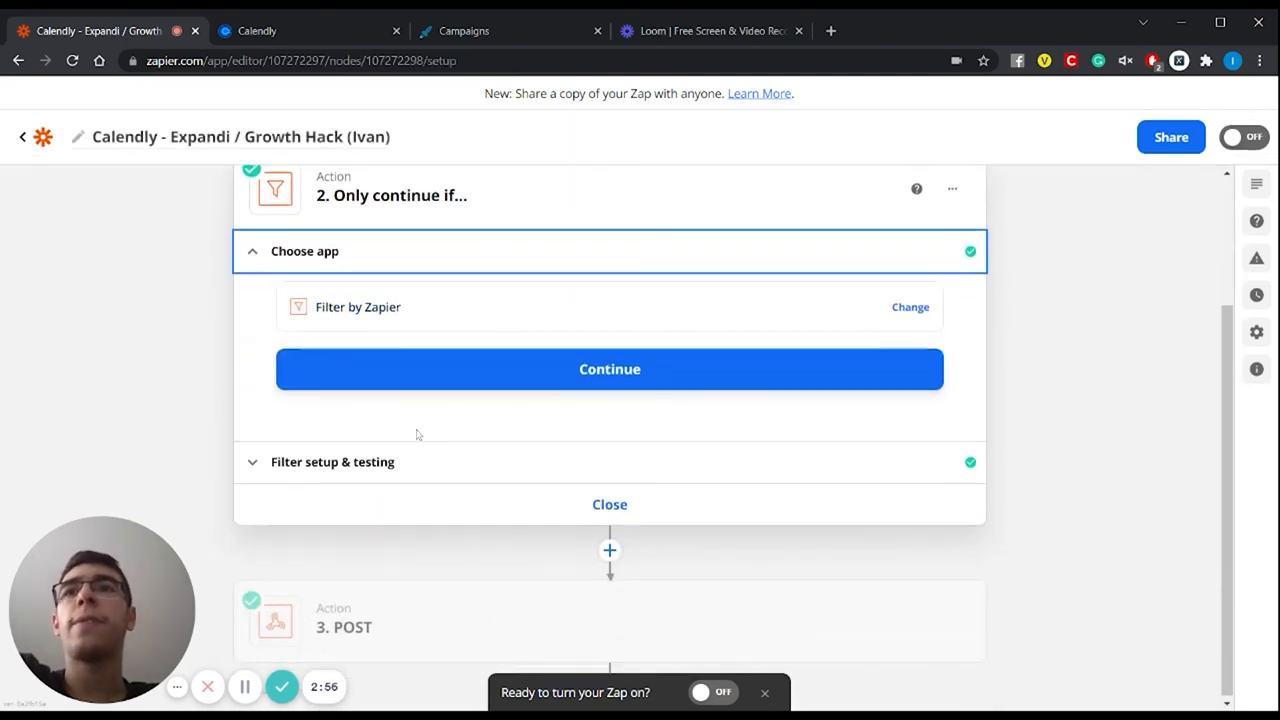
{"action": "left_click", "coordinate": [609, 369]}
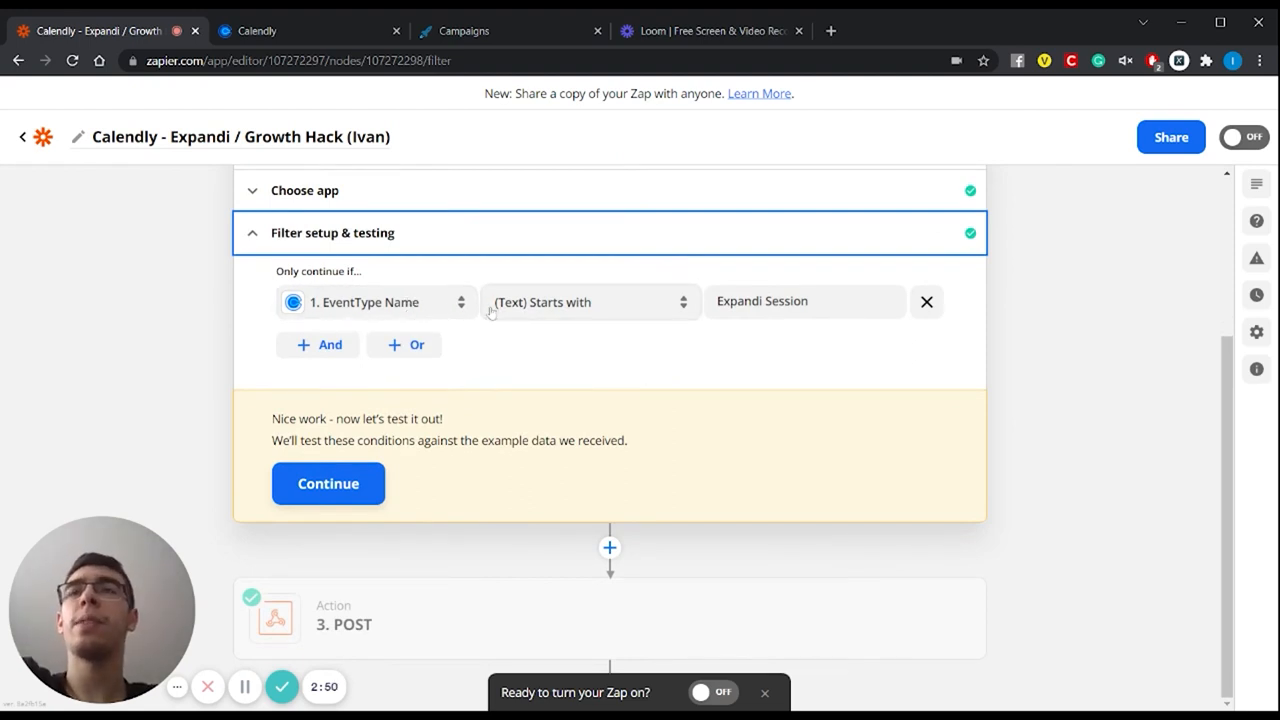
{"action": "mouse_move", "coordinate": [489, 348]}
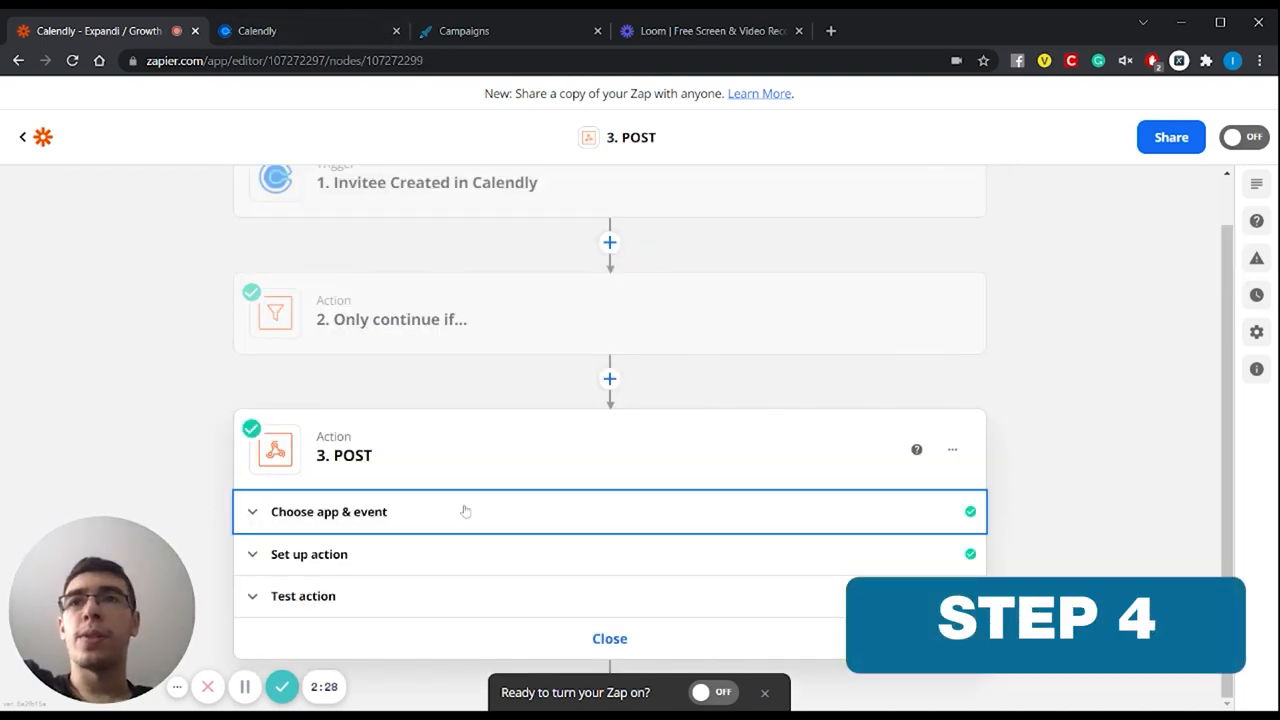
- Review the POST step's webhook URL and invitee name, email and profile mapping
{"action": "left_click", "coordinate": [328, 511]}
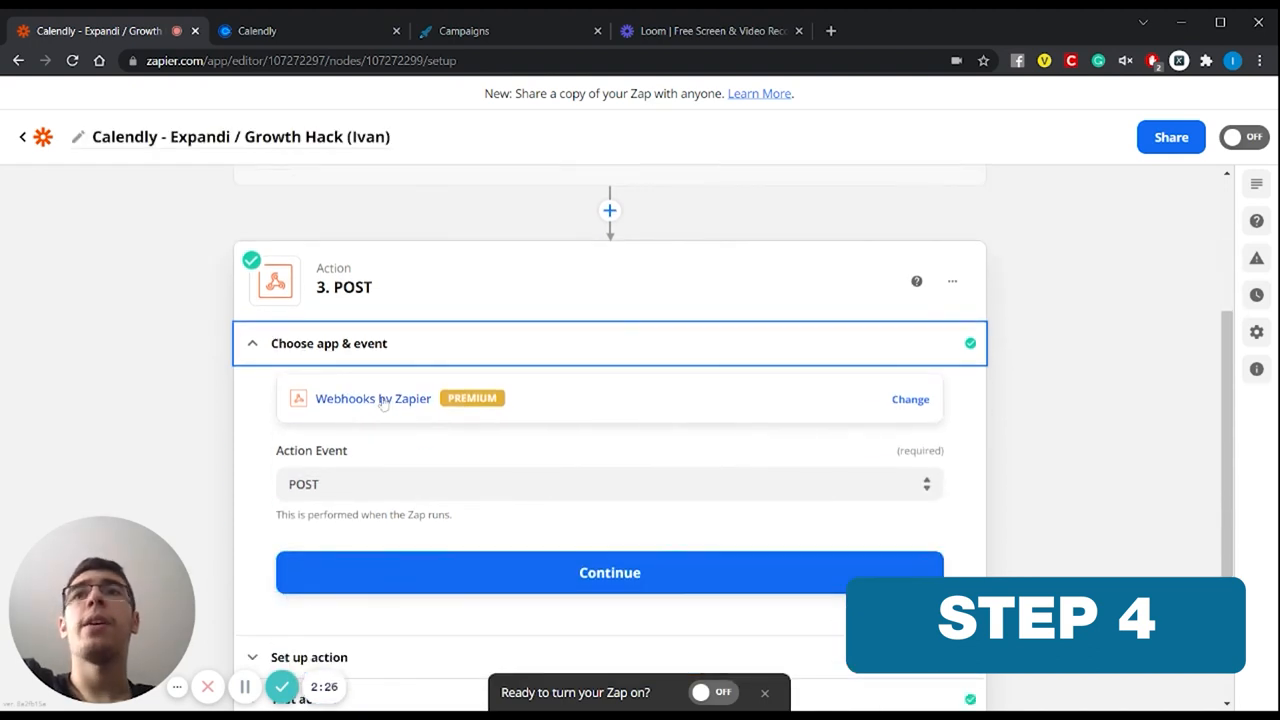
{"action": "scroll", "scroll_direction": "down", "scroll_amount": 3}
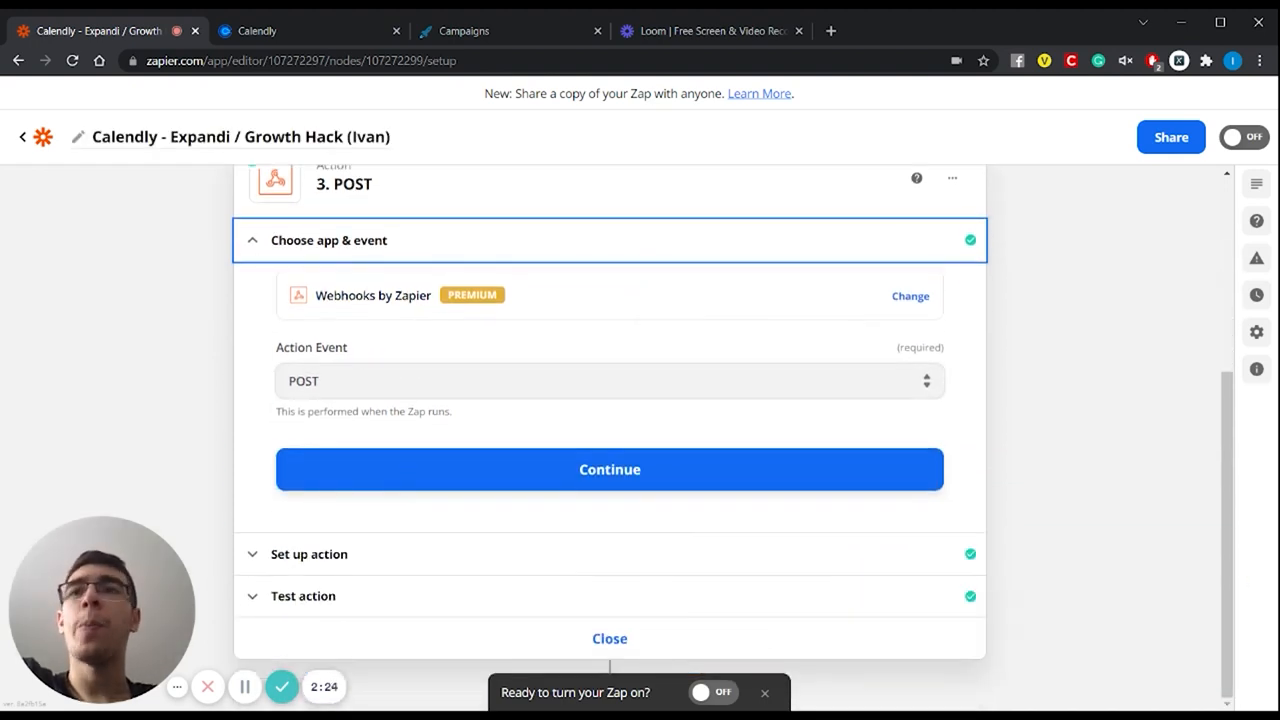
{"action": "left_click", "coordinate": [609, 469]}
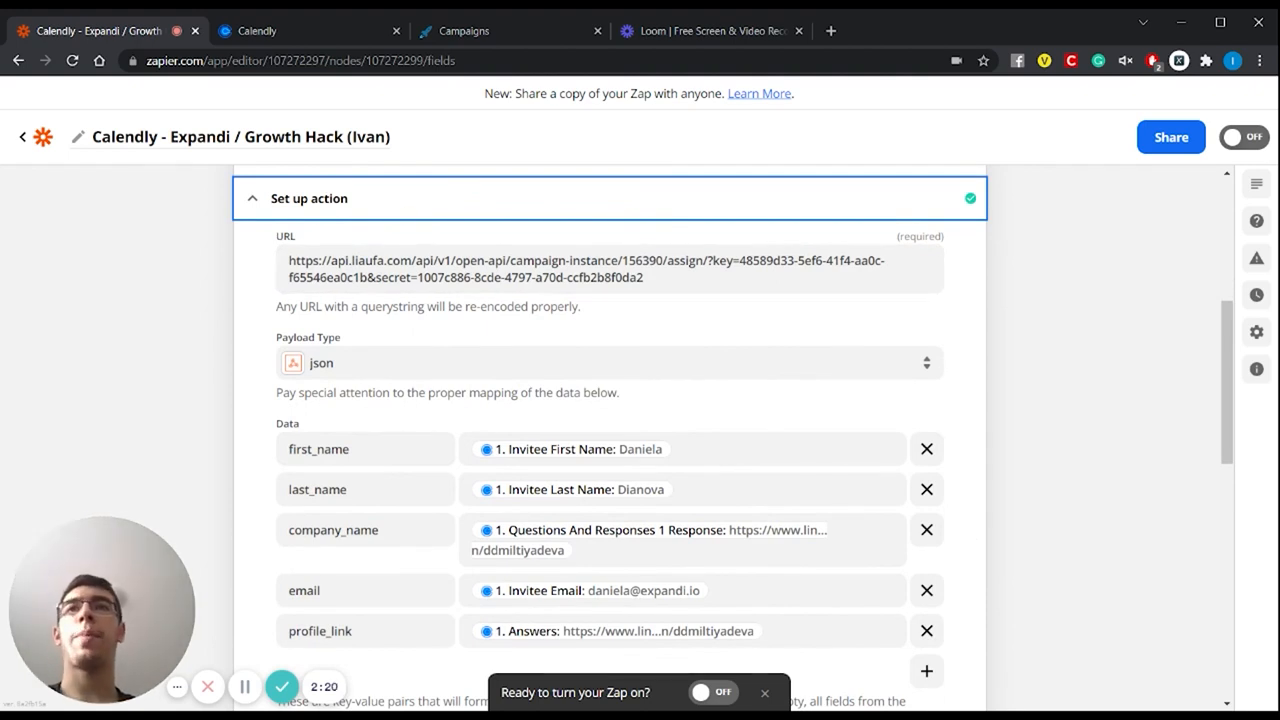
{"action": "left_click", "coordinate": [463, 30]}
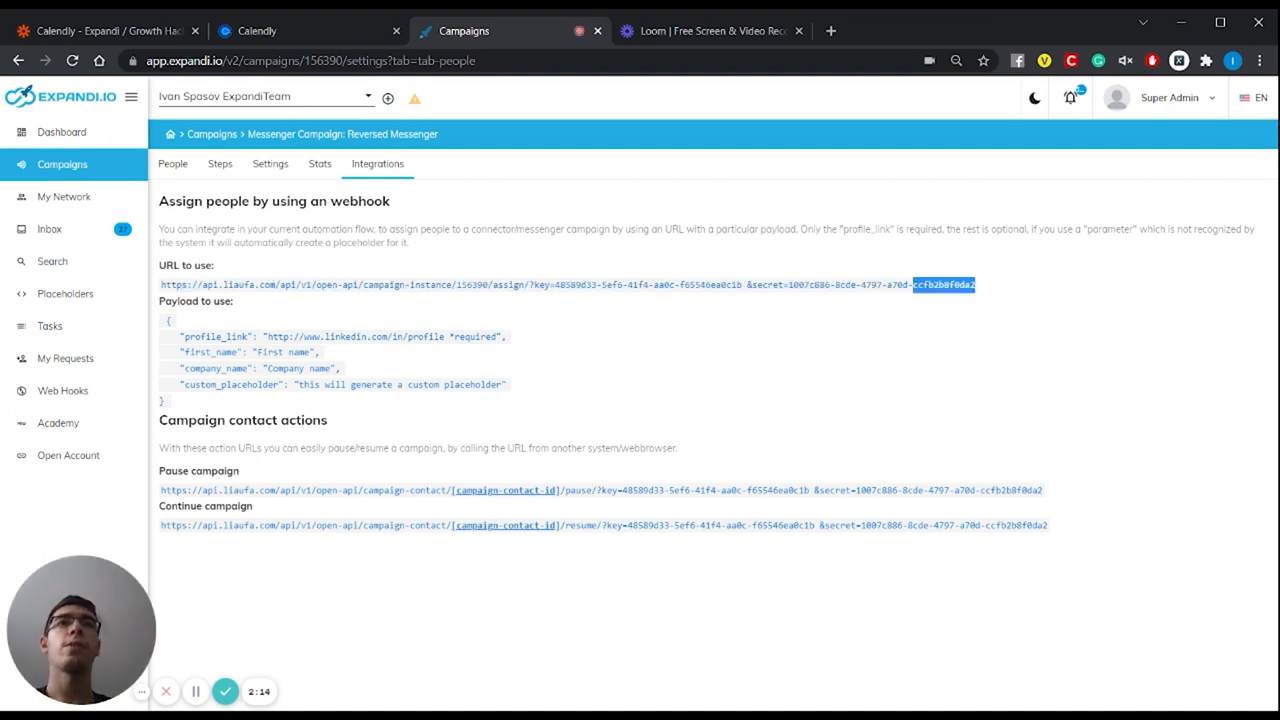
- Select the full assign-by-webhook URL on Expandi's Integrations tab
{"action": "triple_click", "coordinate": [565, 285]}
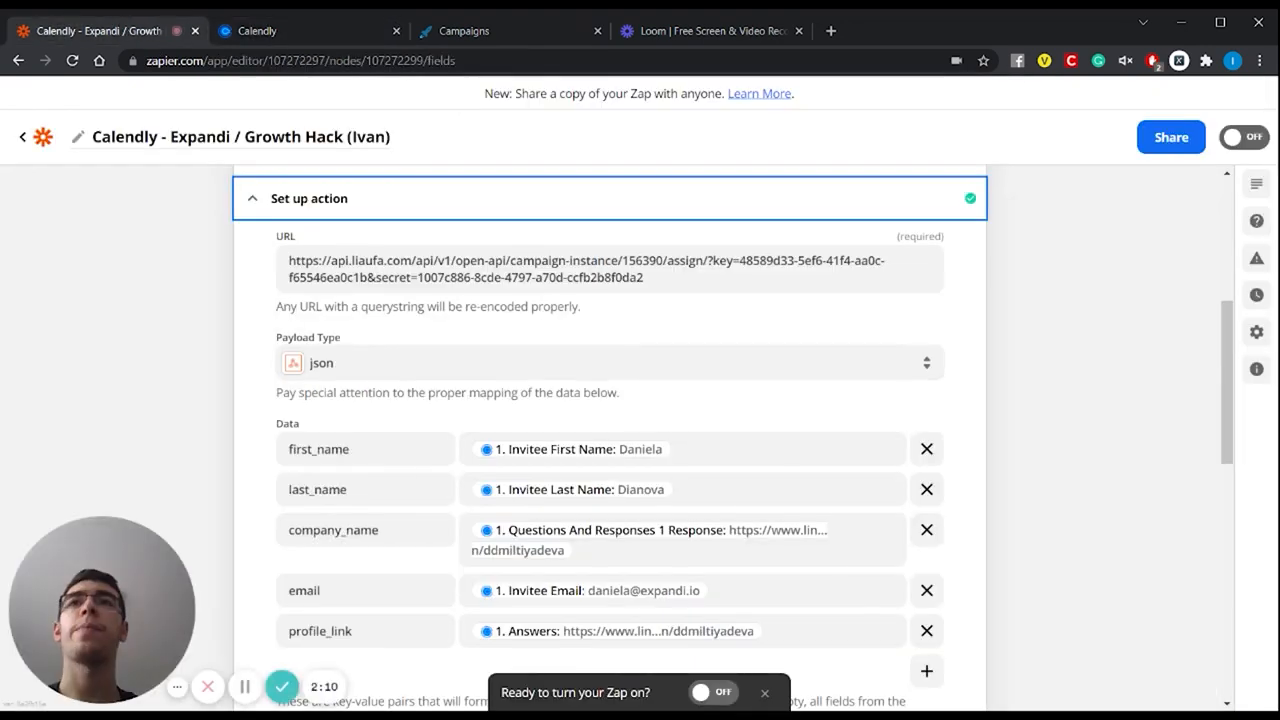
- Retest the POST webhook action, confirming the invitee was added to the Expandi campaign
{"action": "left_click", "coordinate": [600, 269]}
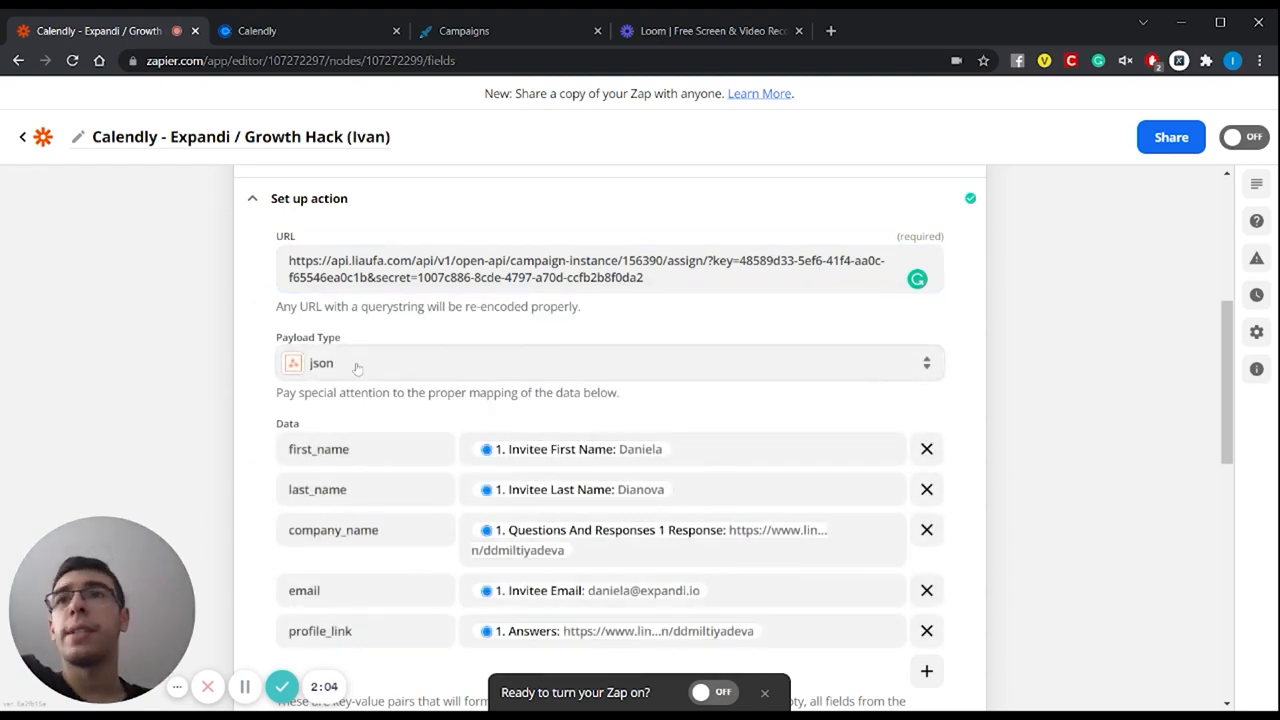
{"action": "scroll", "scroll_direction": "down", "scroll_amount": 3}
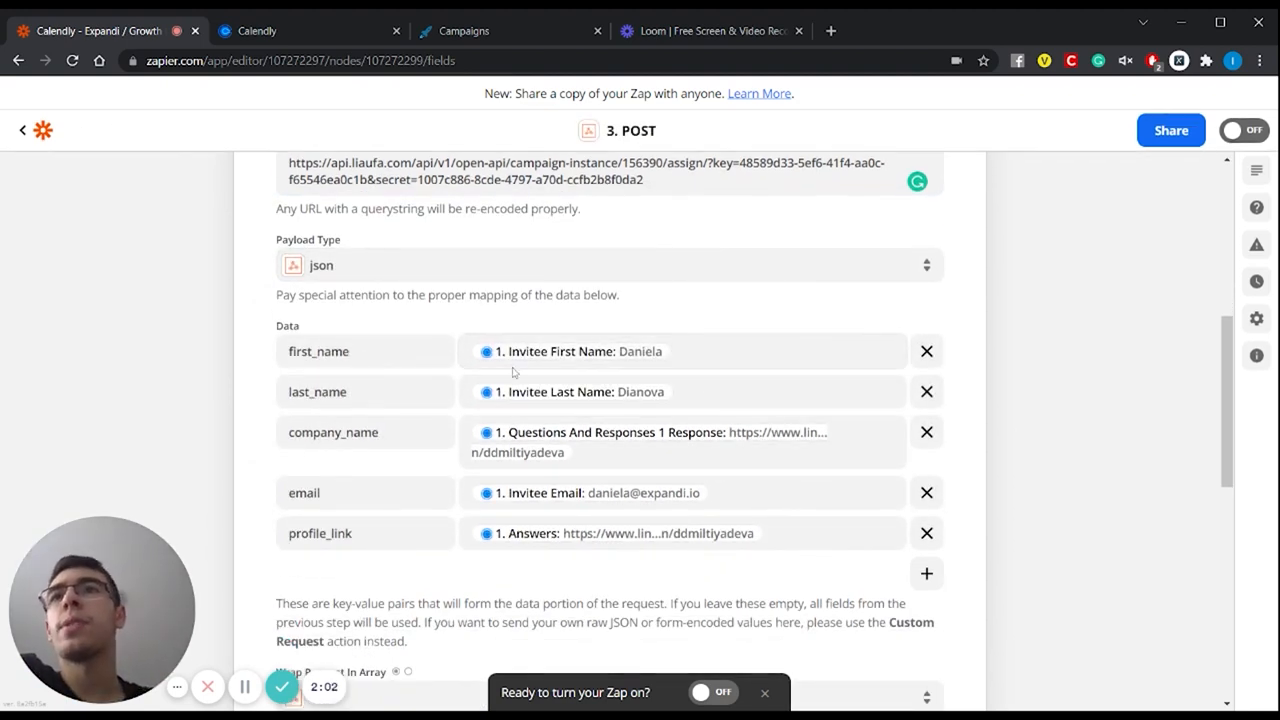
{"action": "scroll", "scroll_direction": "down", "scroll_amount": 3}
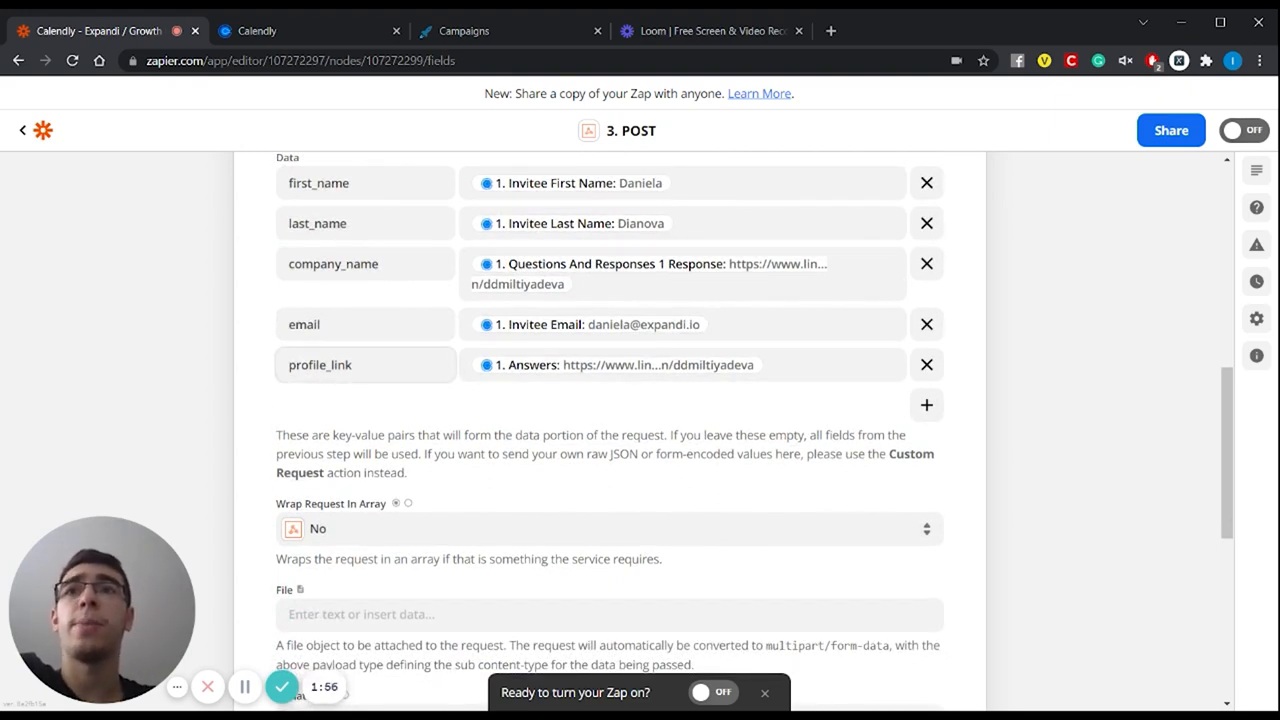
{"action": "scroll", "scroll_direction": "down", "scroll_amount": 3}
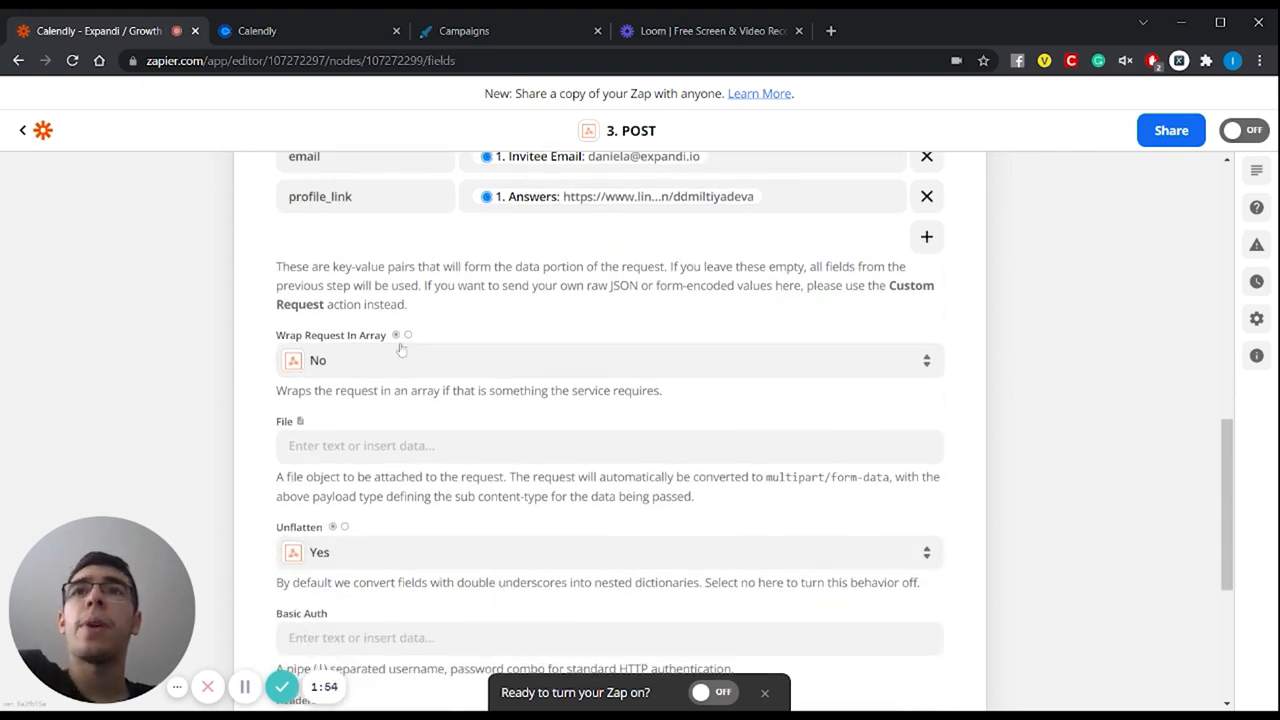
{"action": "scroll", "scroll_direction": "down", "scroll_amount": 3}
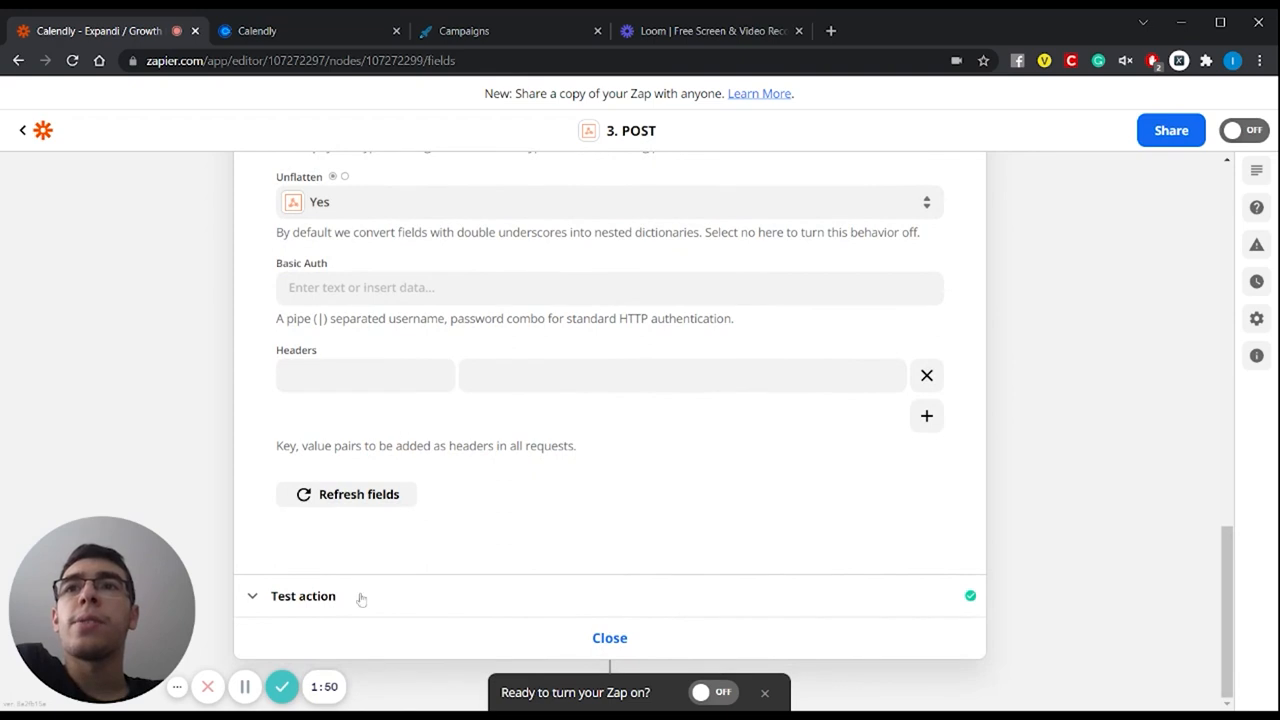
{"action": "left_click", "coordinate": [303, 595]}
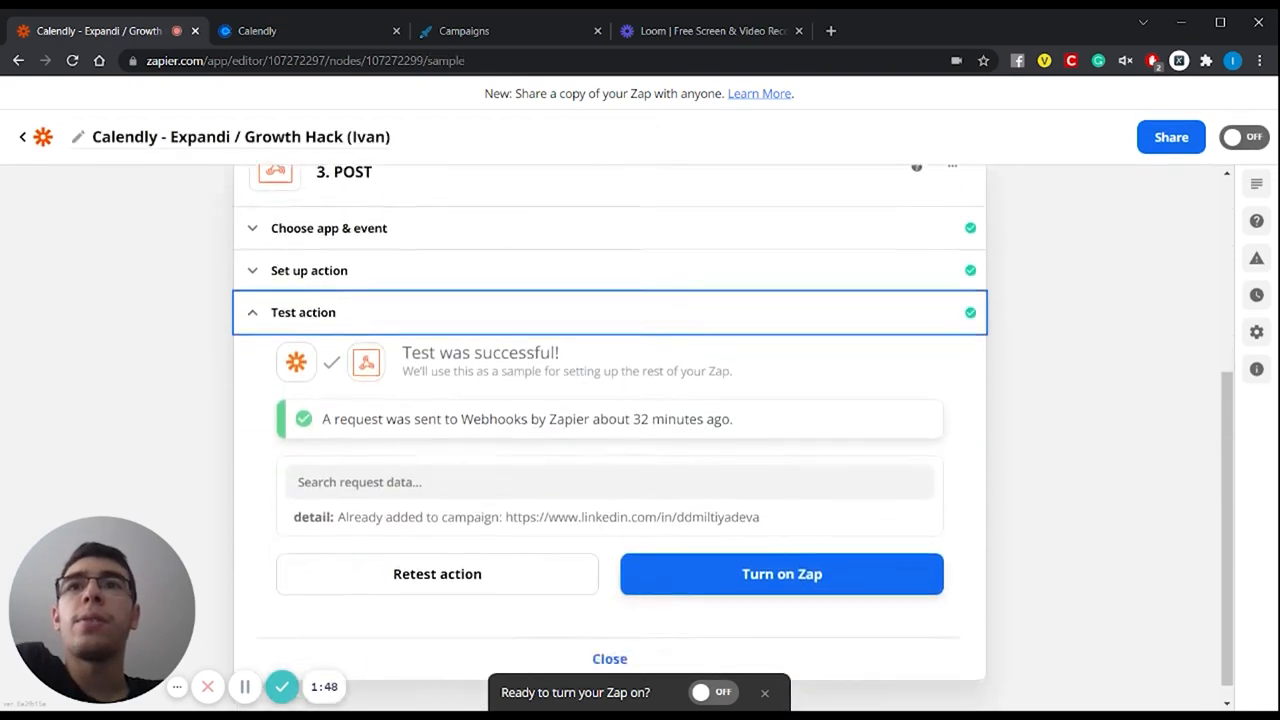
{"action": "left_click", "coordinate": [437, 573]}
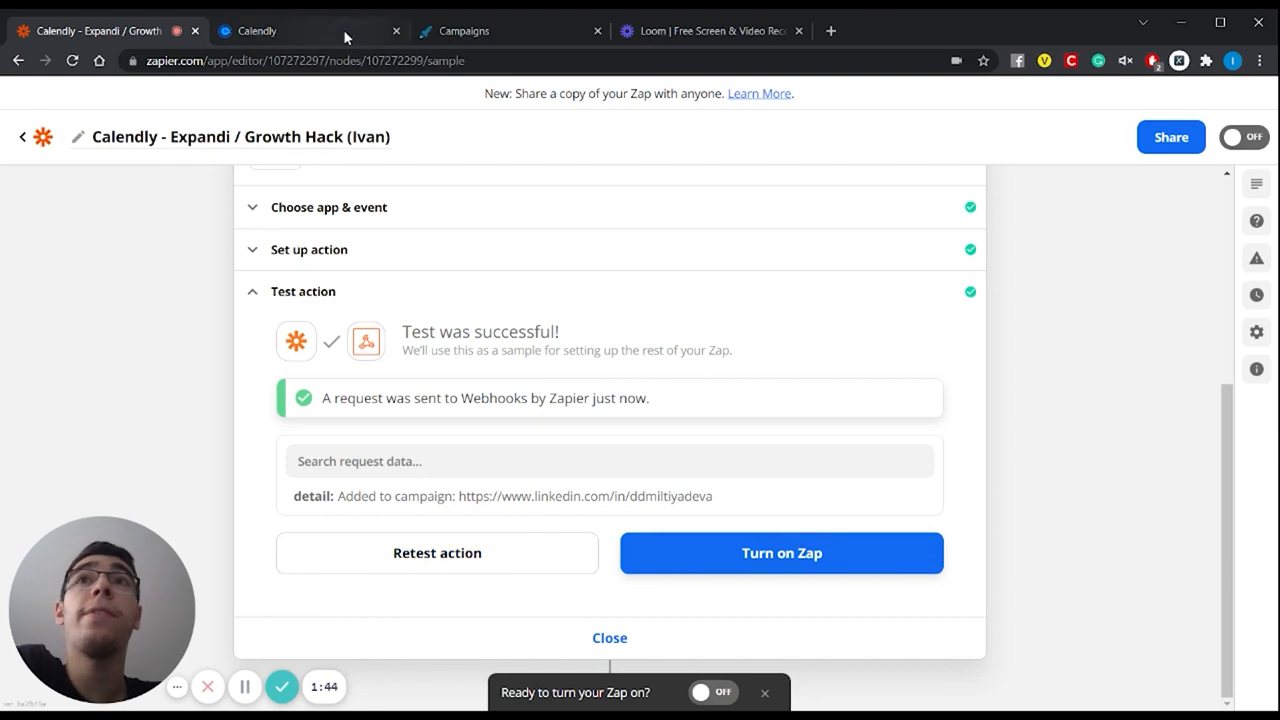
{"action": "left_click", "coordinate": [463, 30]}
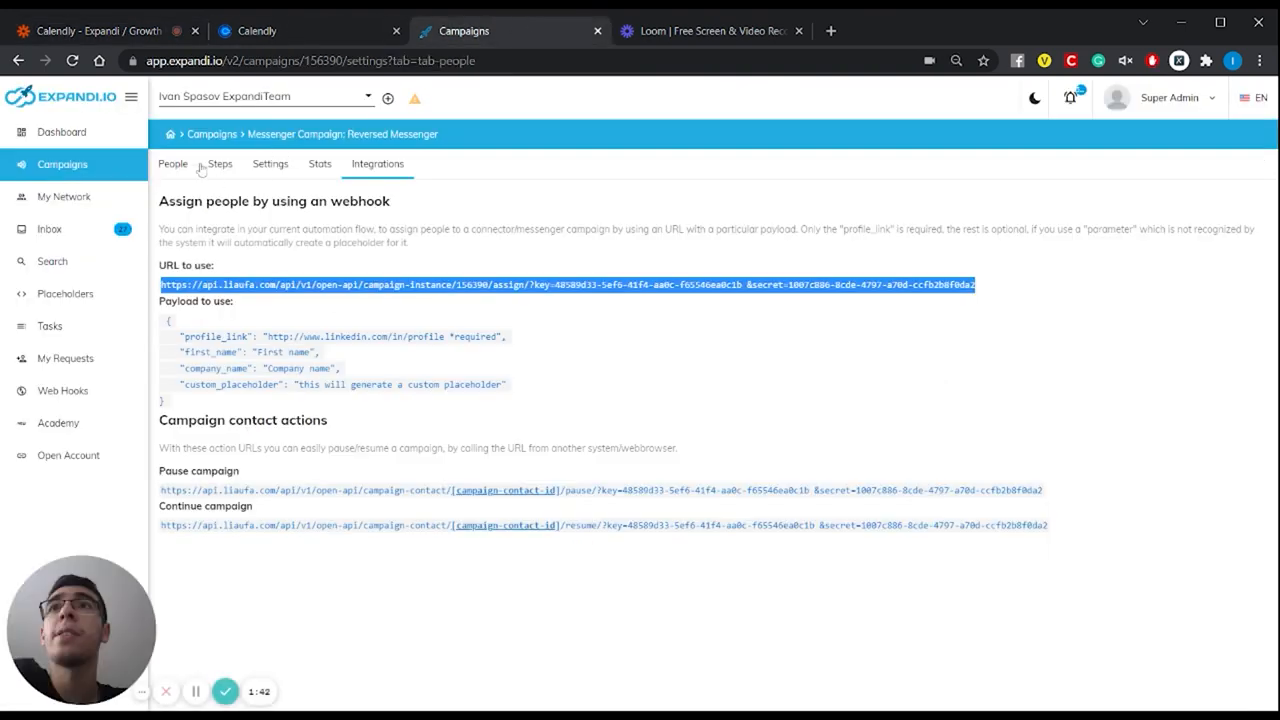
{"action": "left_click", "coordinate": [172, 163]}
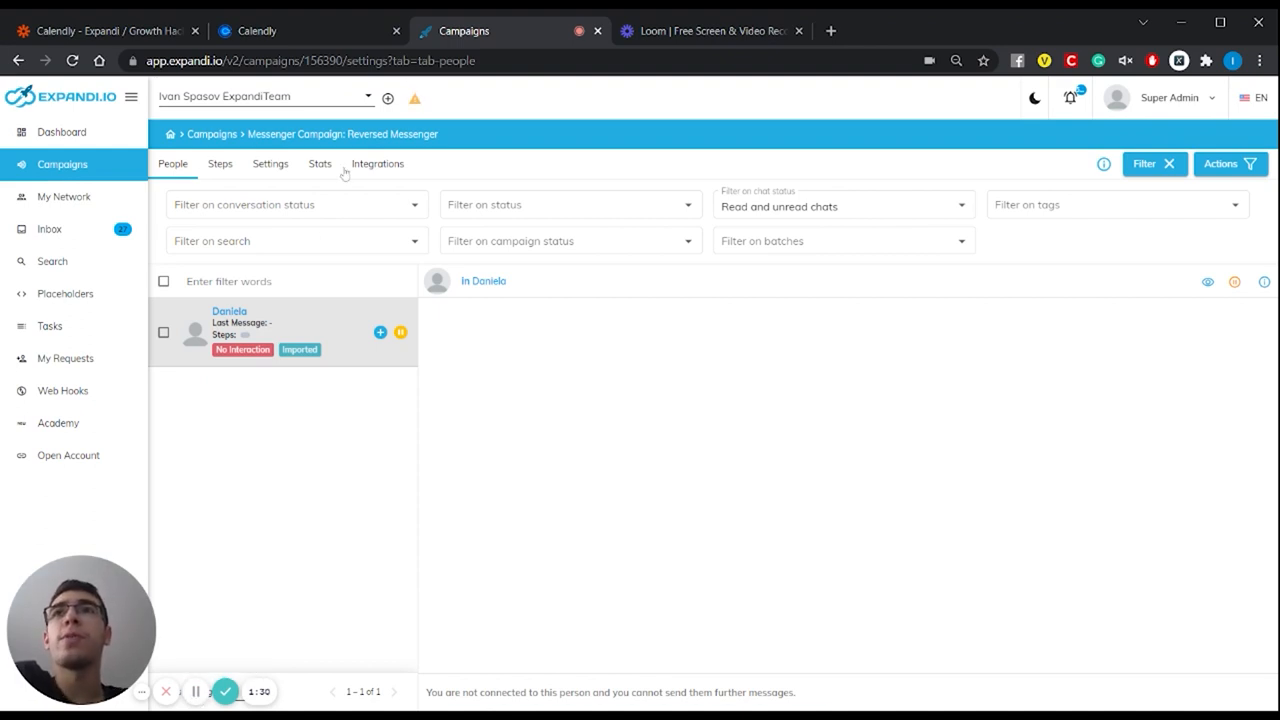
{"action": "left_click", "coordinate": [377, 164]}
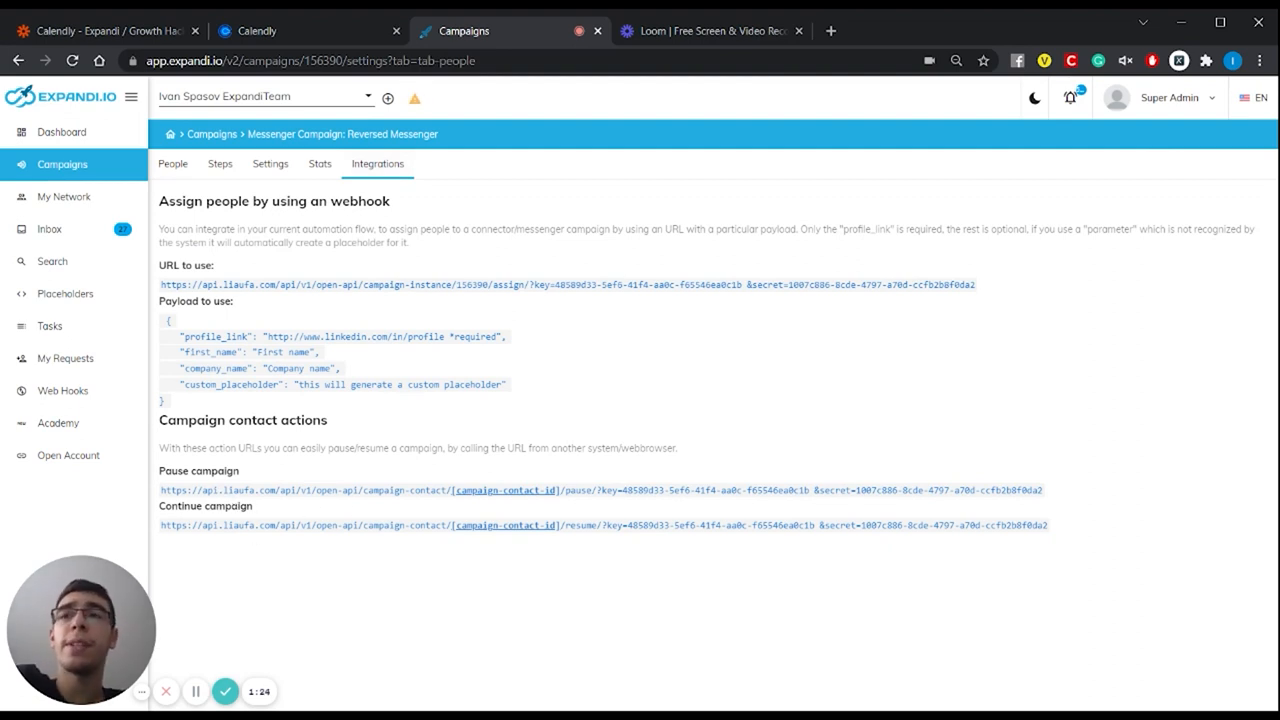
{"action": "mouse_move", "coordinate": [302, 554]}
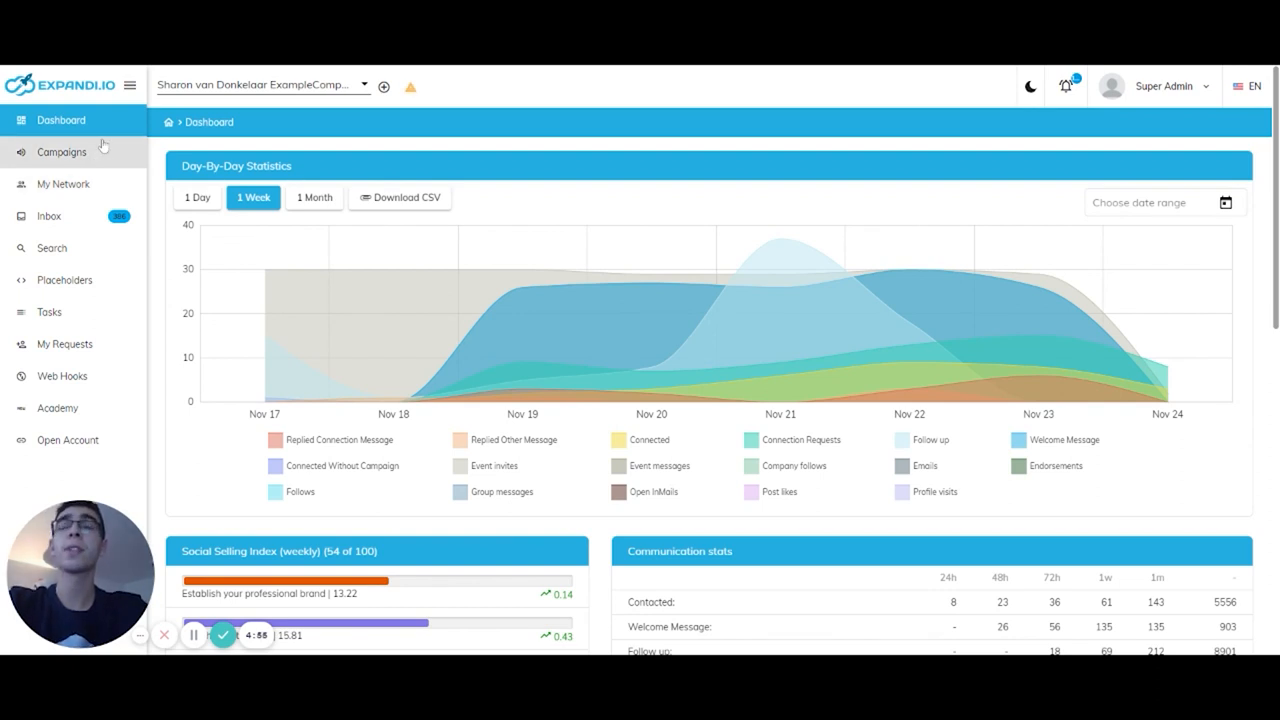
- Open the connector campaign's assign-by-webhook integration details from Campaigns
{"action": "left_click", "coordinate": [61, 152]}
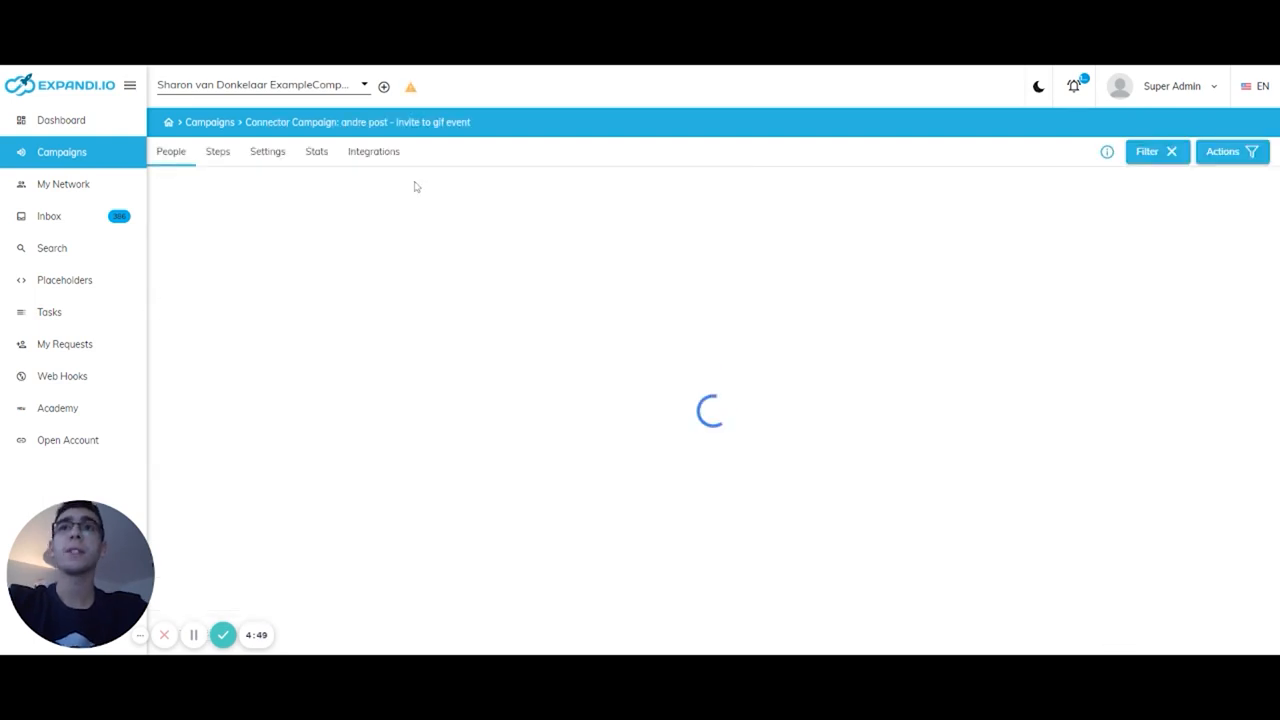
{"action": "left_click", "coordinate": [373, 151]}
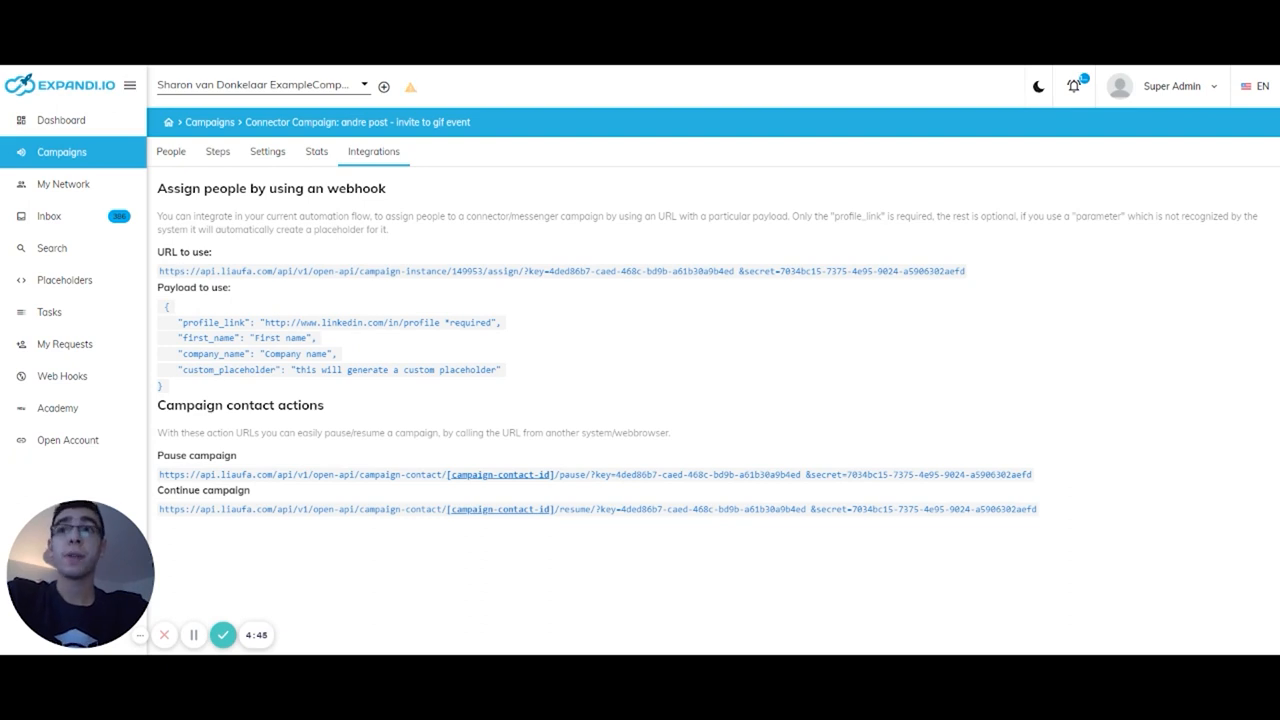
{"action": "mouse_move", "coordinate": [251, 300]}
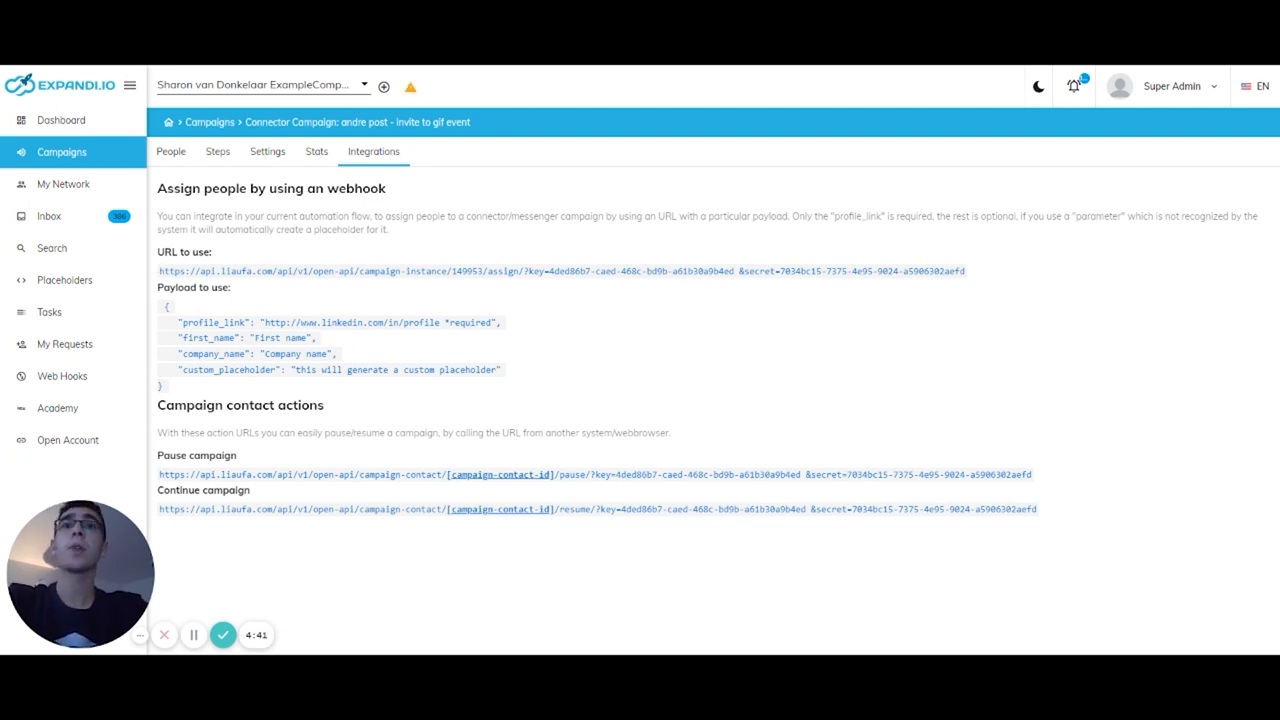
{"action": "mouse_move", "coordinate": [230, 261]}
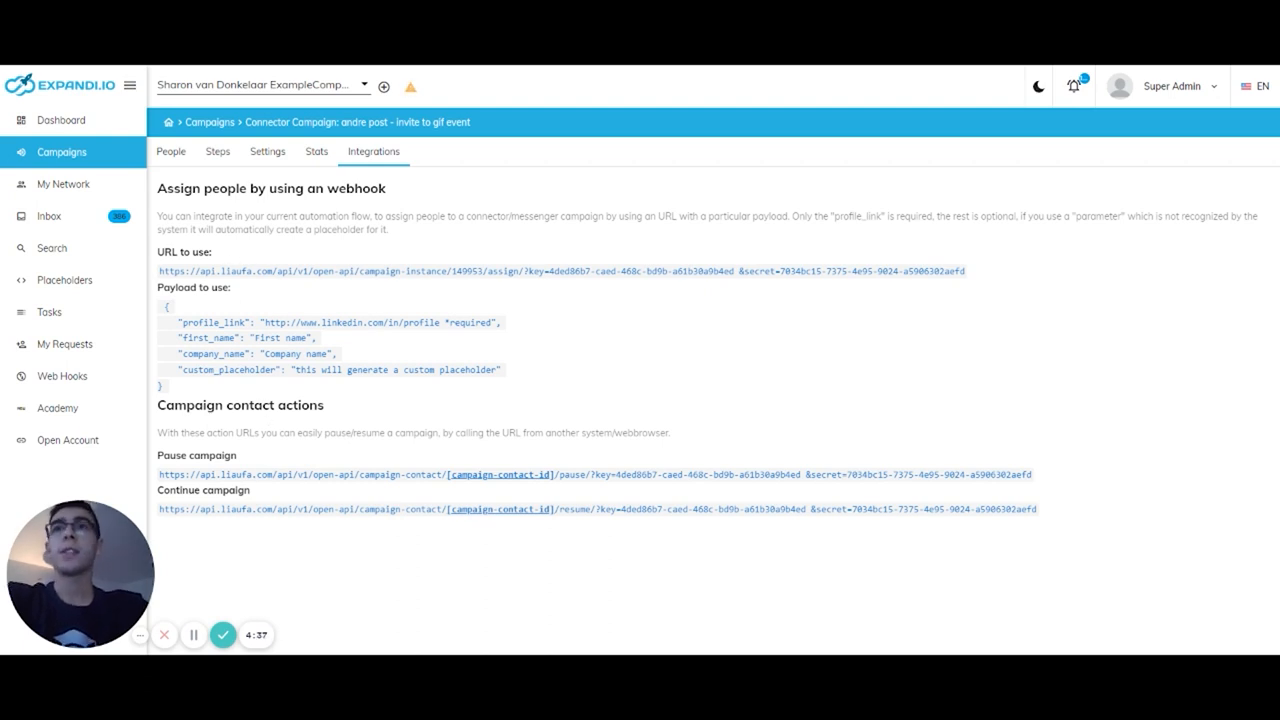
{"action": "double_click", "coordinate": [167, 271]}
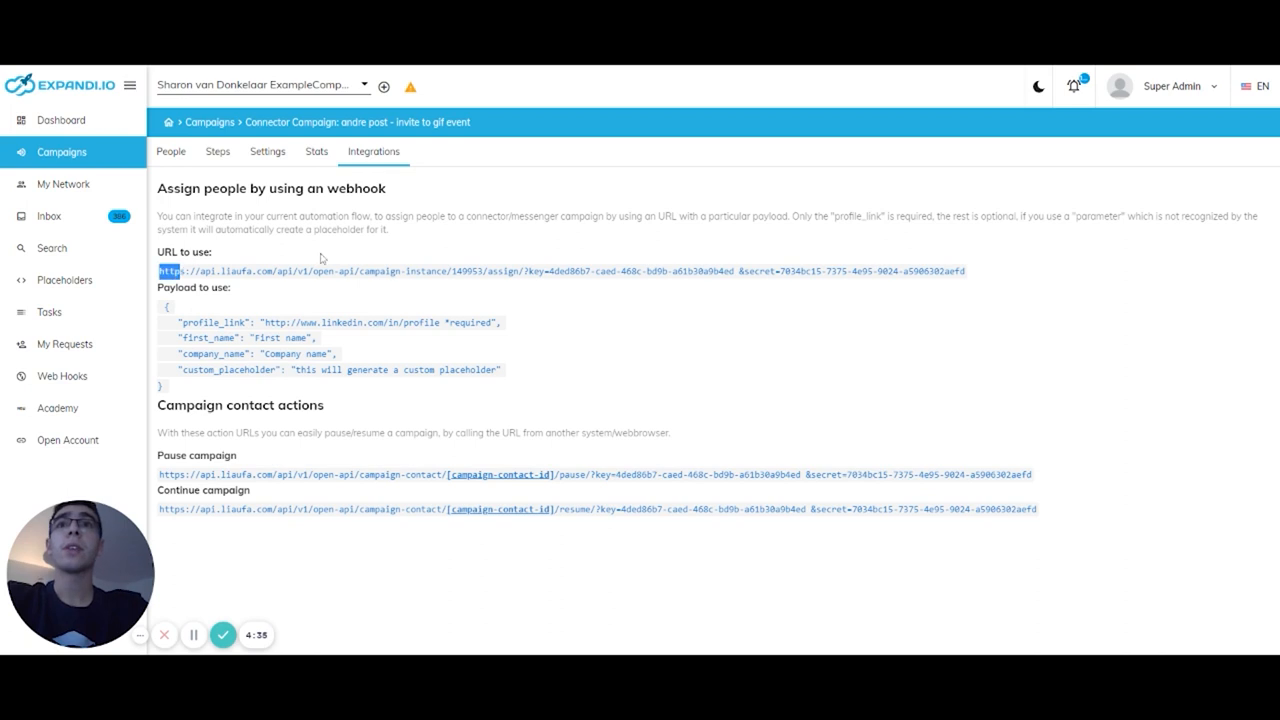
{"action": "mouse_move", "coordinate": [419, 285]}
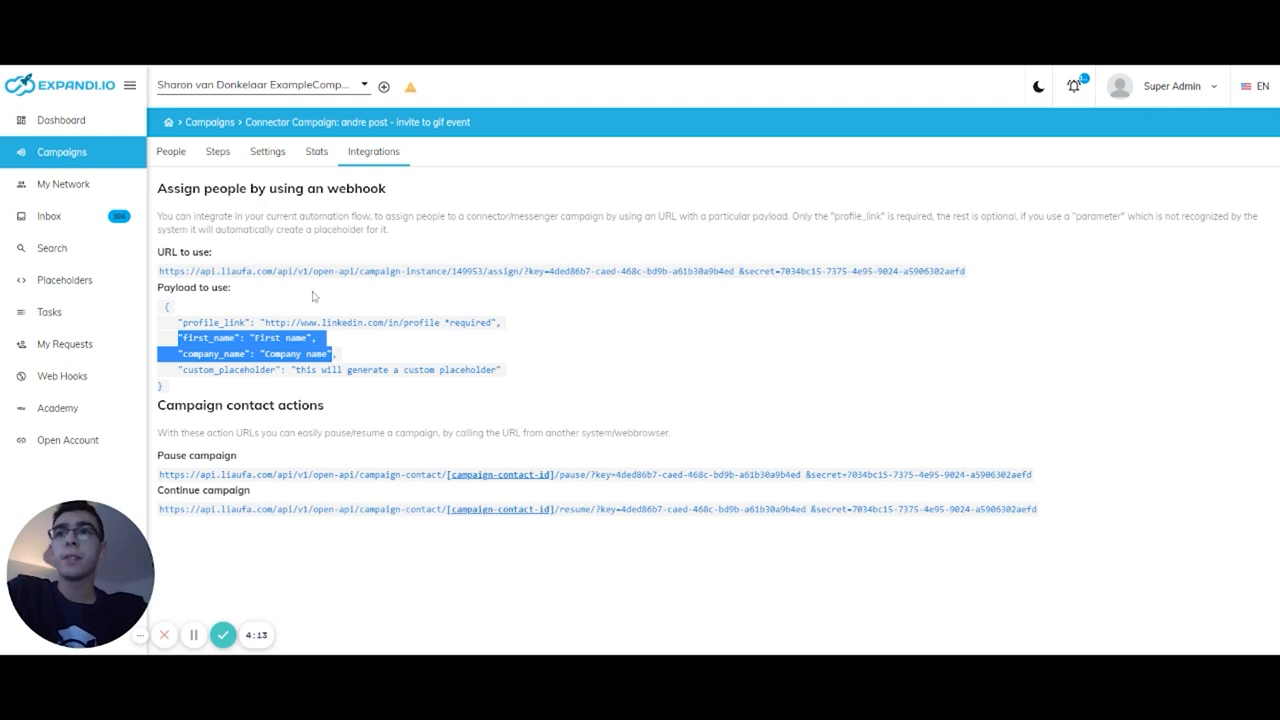
{"action": "mouse_move", "coordinate": [350, 352]}
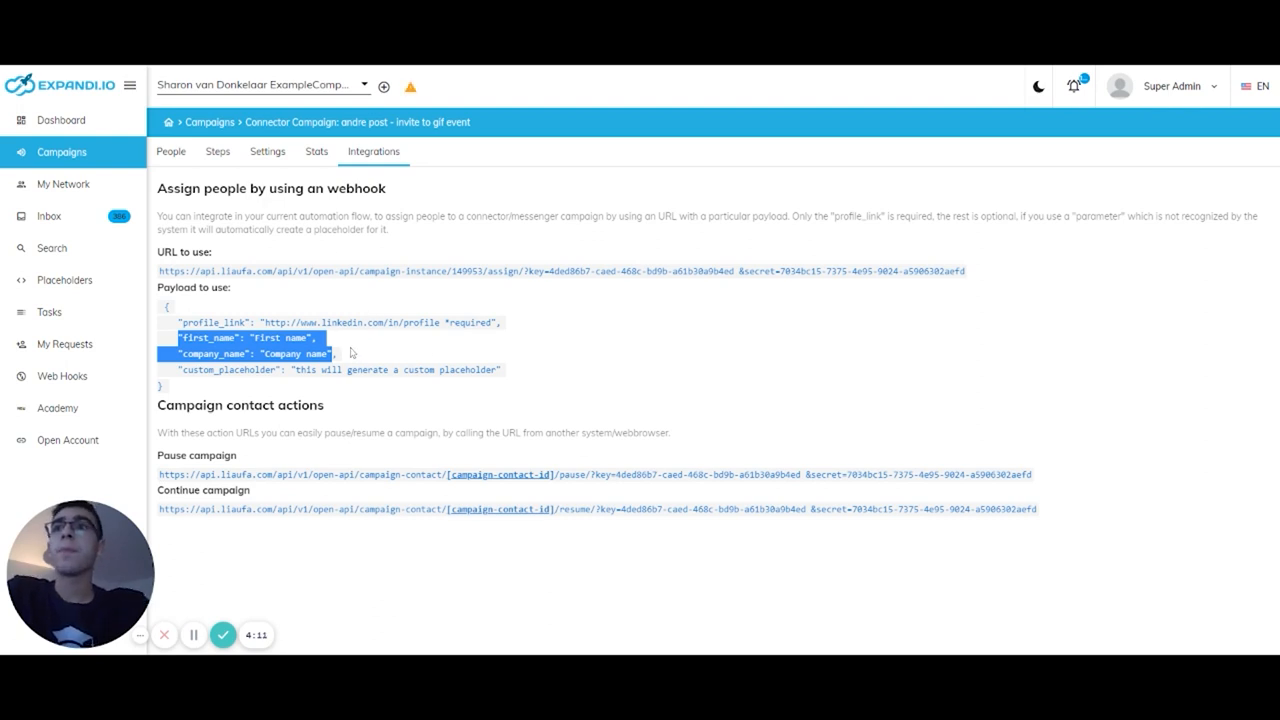
{"action": "mouse_move", "coordinate": [332, 420]}
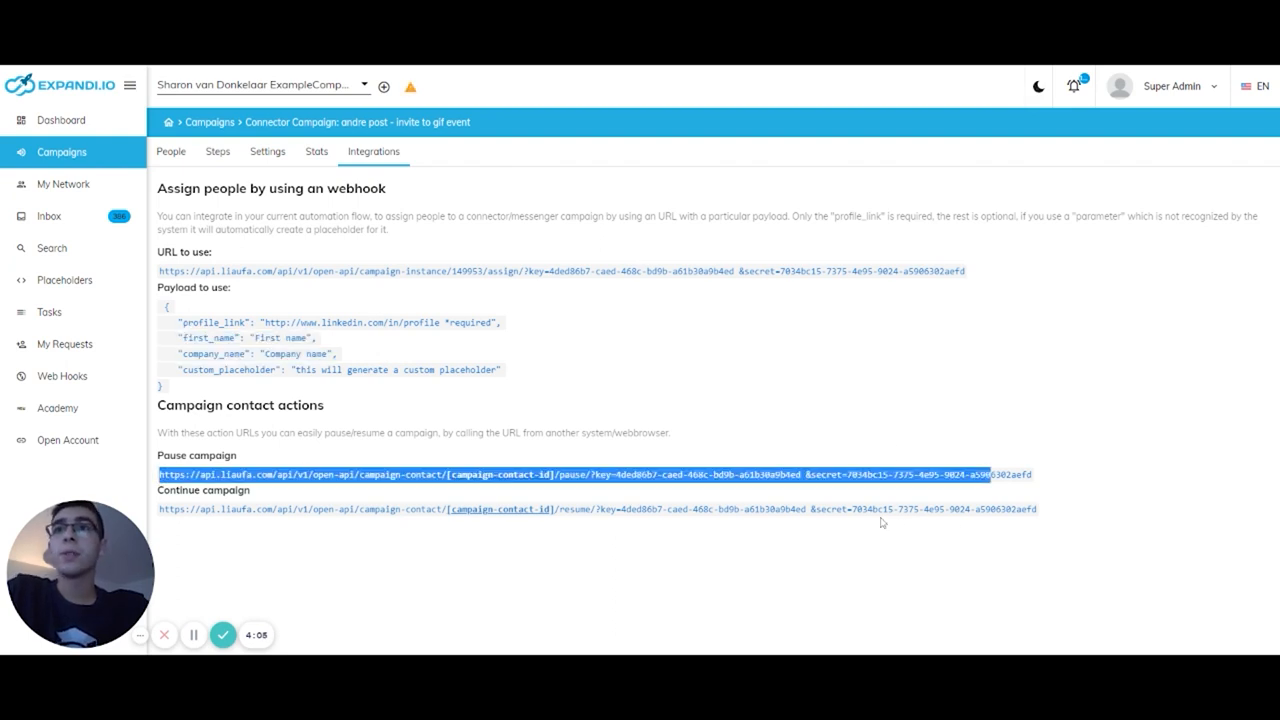
{"action": "mouse_move", "coordinate": [840, 498]}
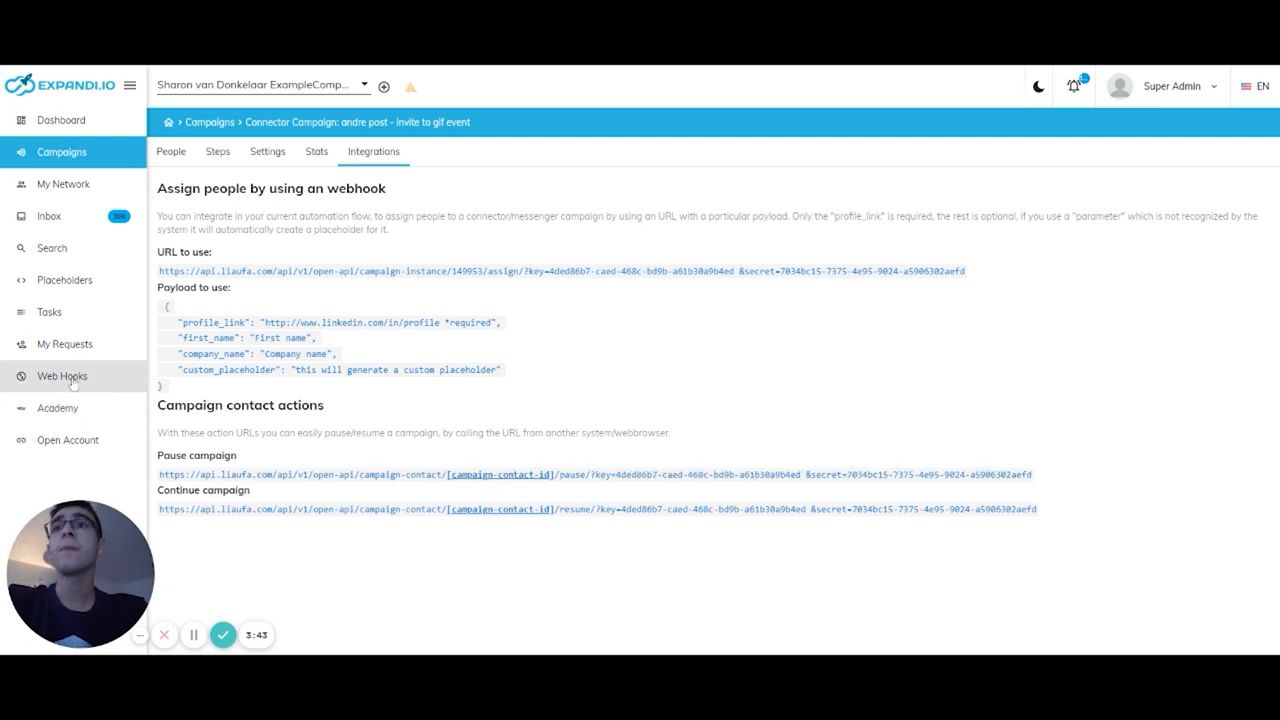
- Open the Contact Replied webhook's history and expand the latest entry's JSON payload
{"action": "left_click", "coordinate": [61, 376]}
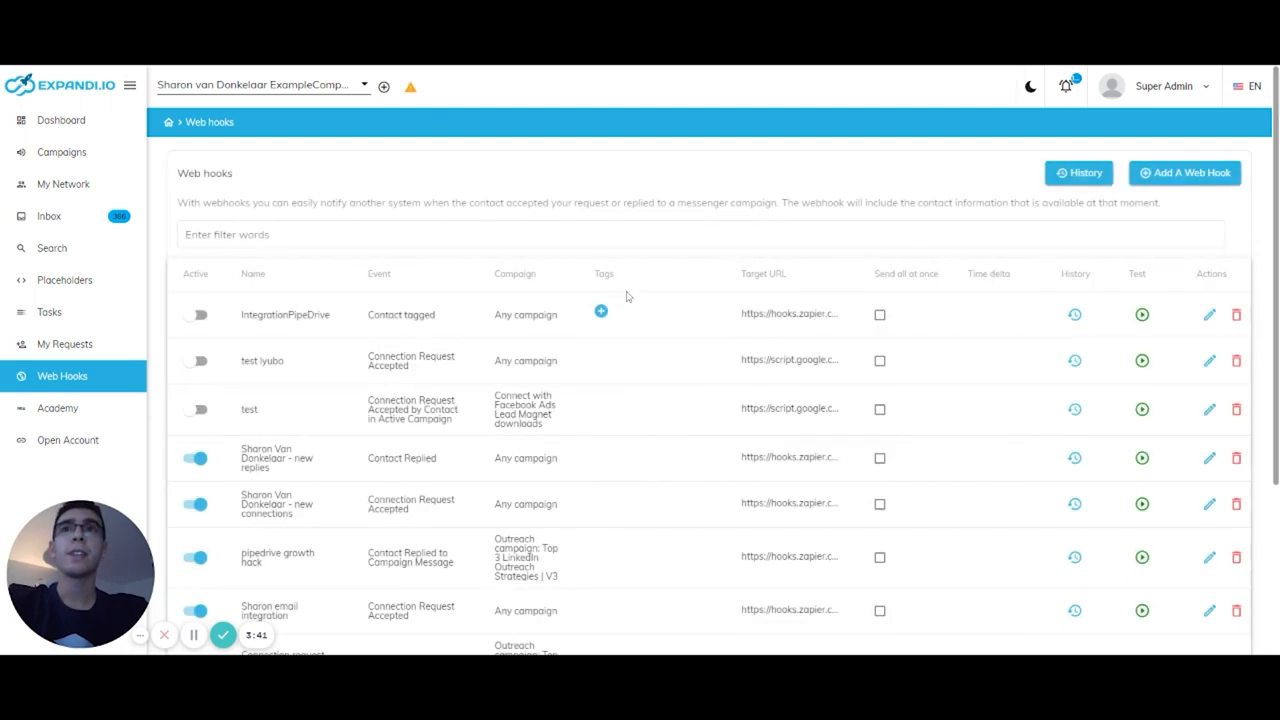
{"action": "mouse_move", "coordinate": [1067, 448]}
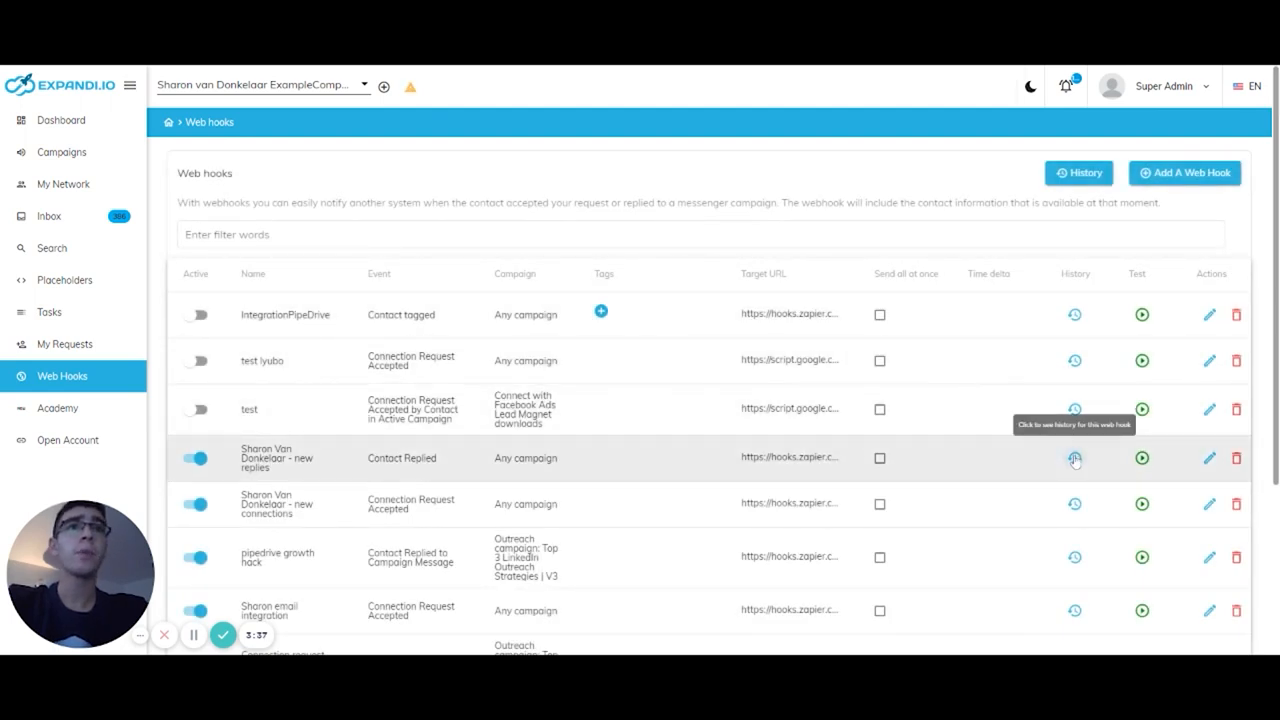
{"action": "left_click", "coordinate": [1075, 458]}
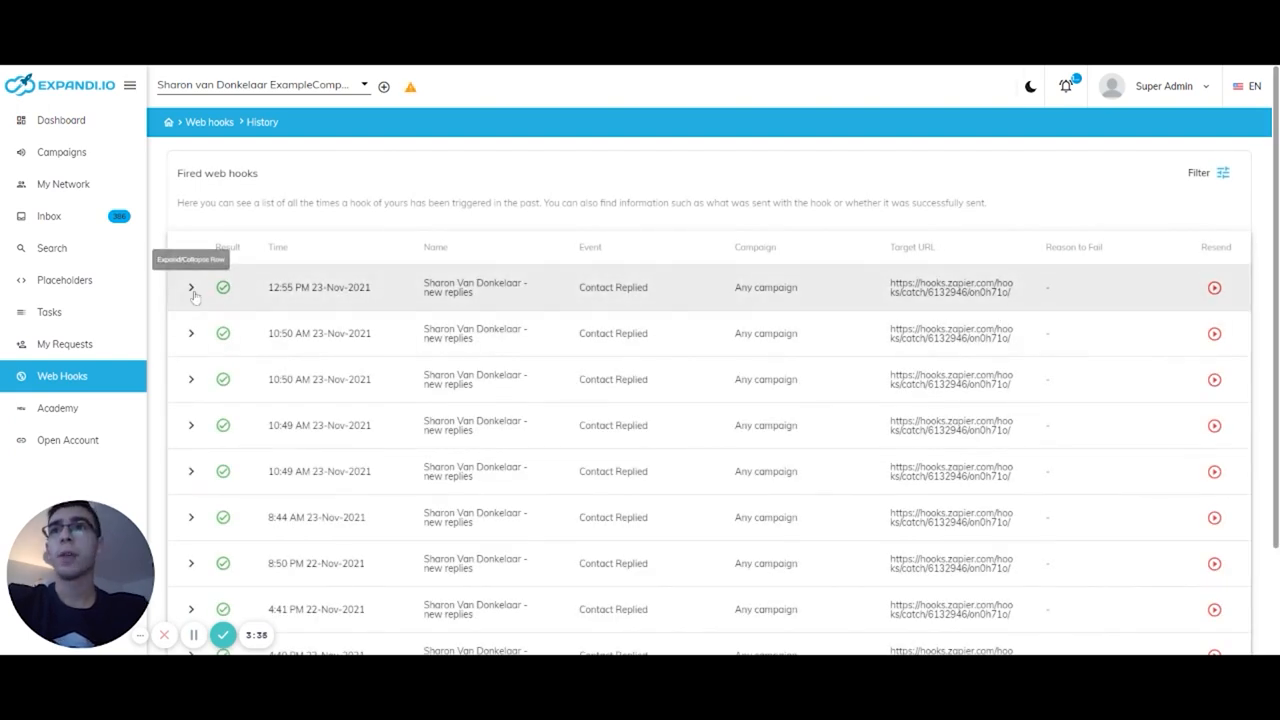
{"action": "left_click", "coordinate": [191, 287]}
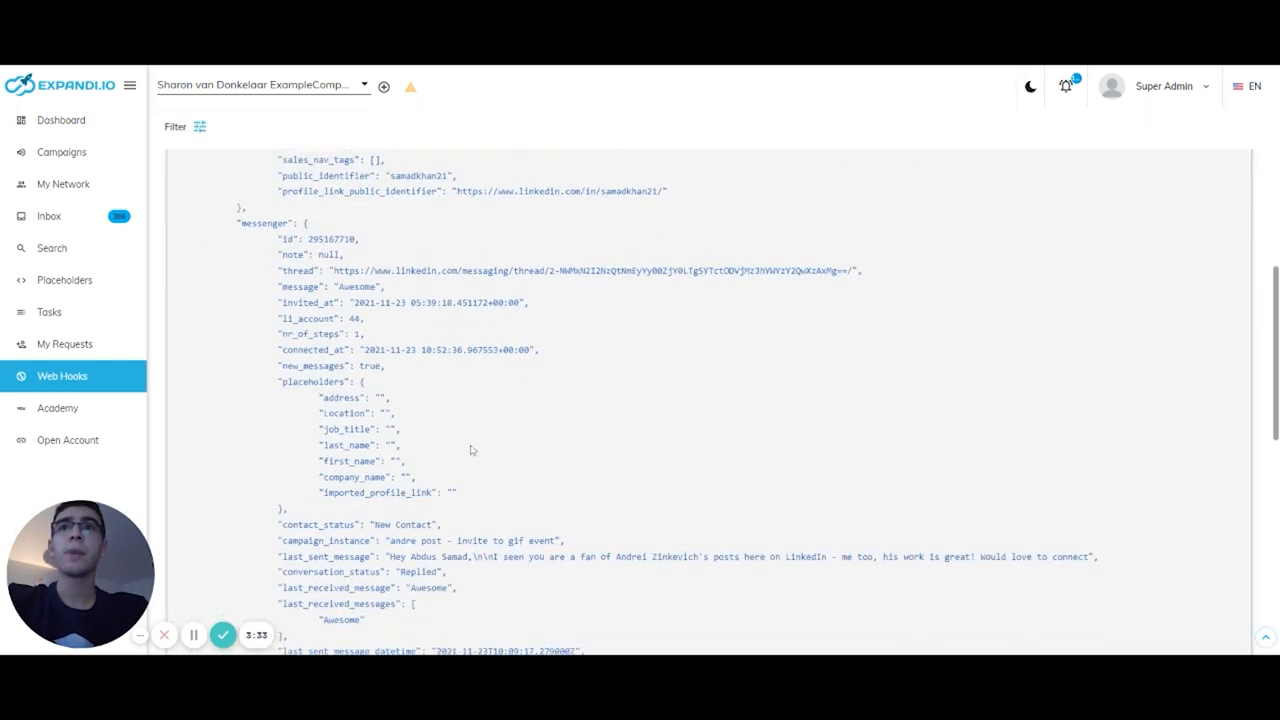
{"action": "scroll", "scroll_direction": "down", "scroll_amount": 3}
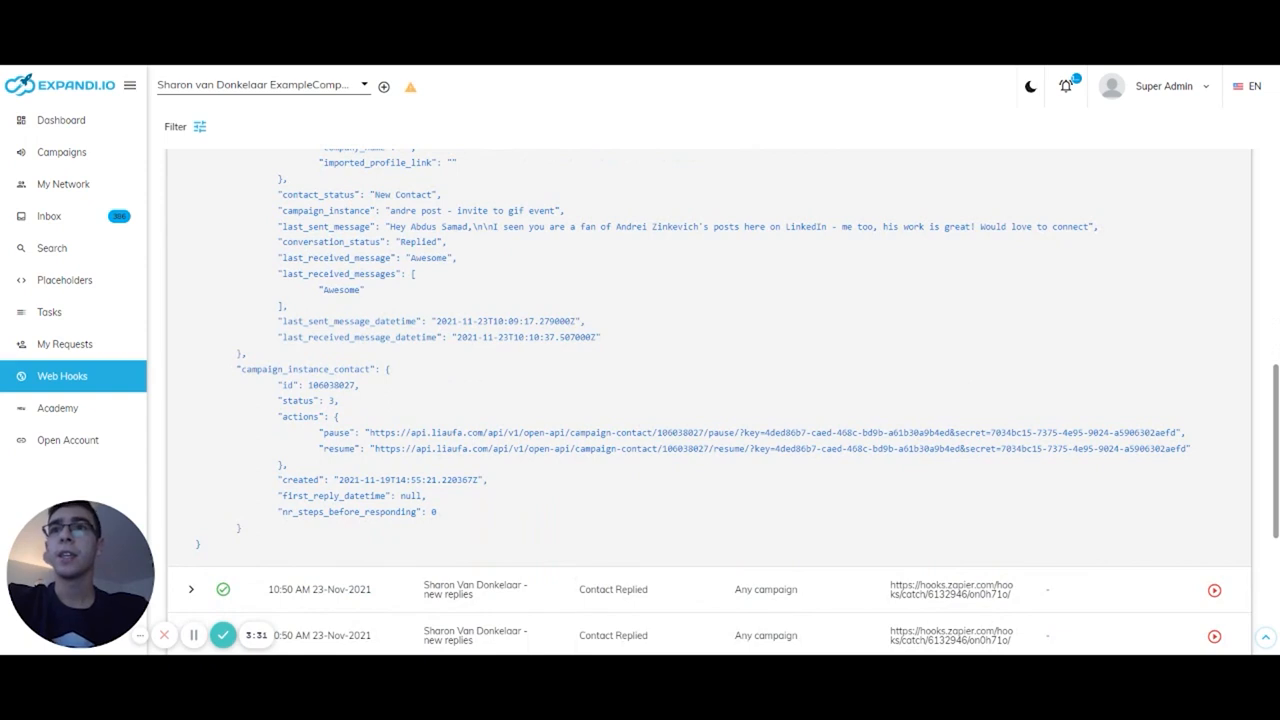